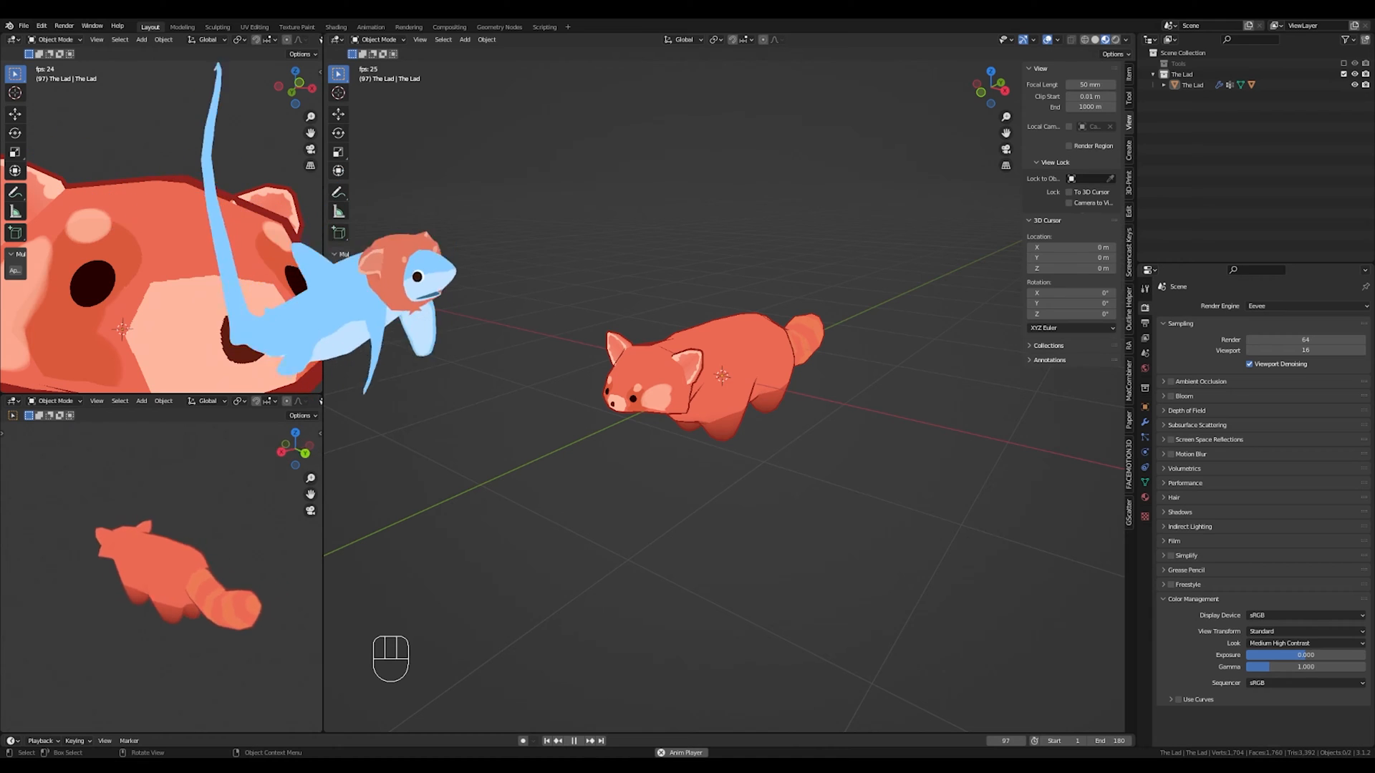
Add a Plain Axes empty at the scene origin, centred on the red panda.
click(574, 741)
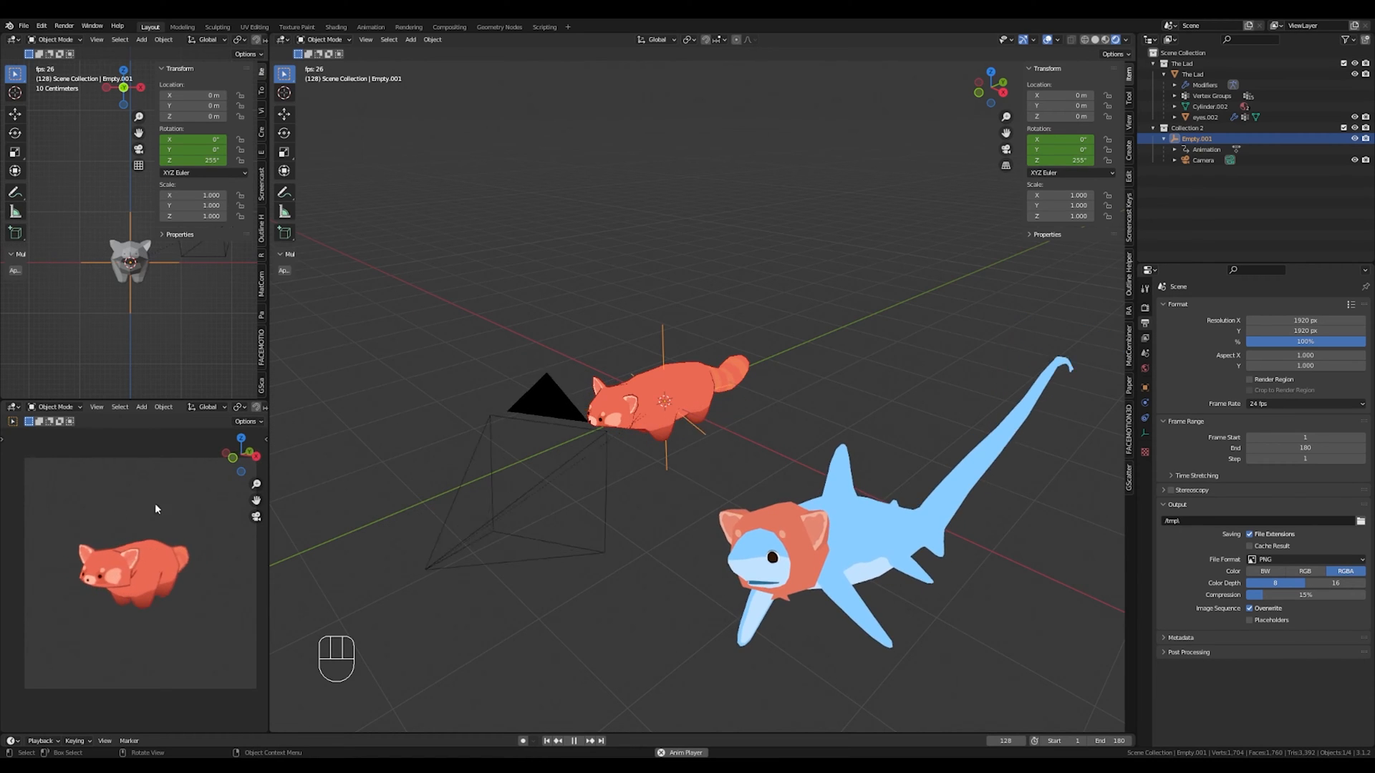
click(574, 741)
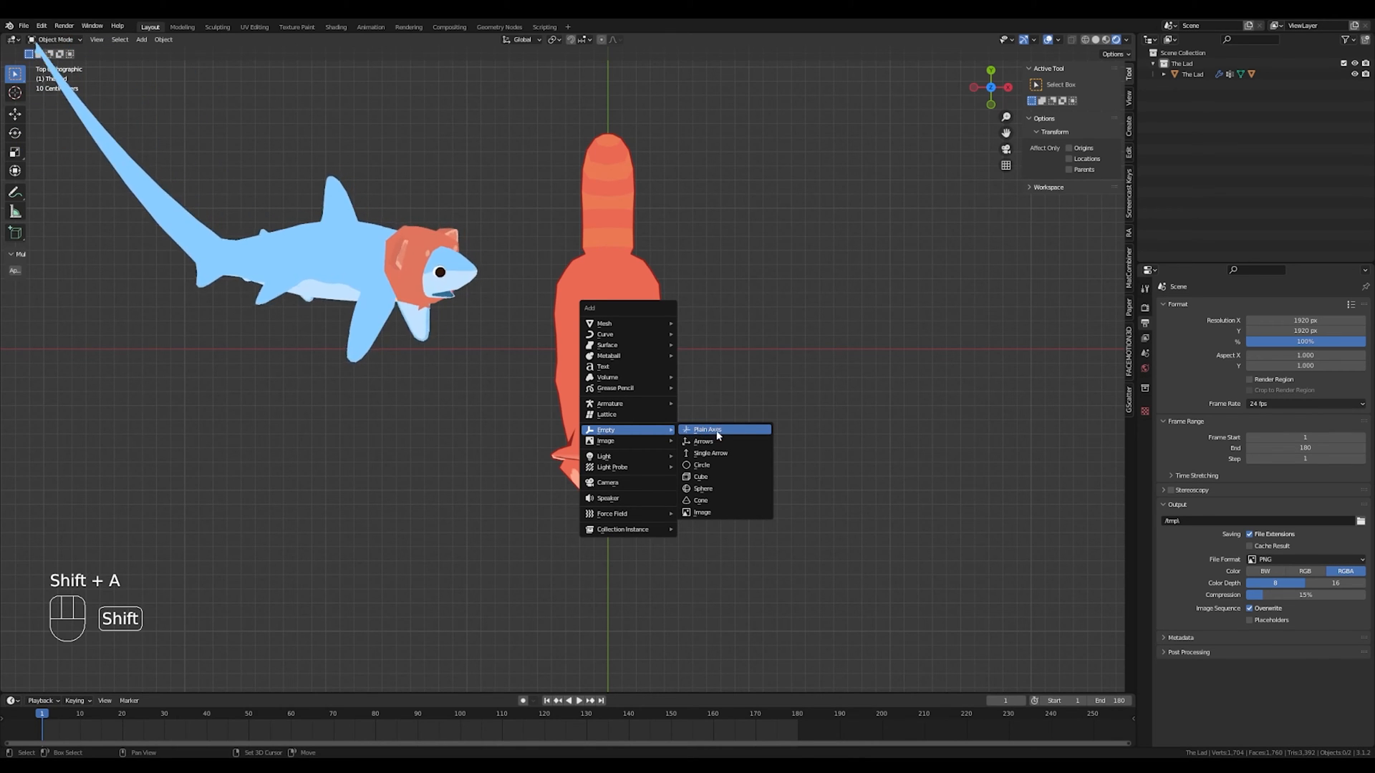
click(707, 429)
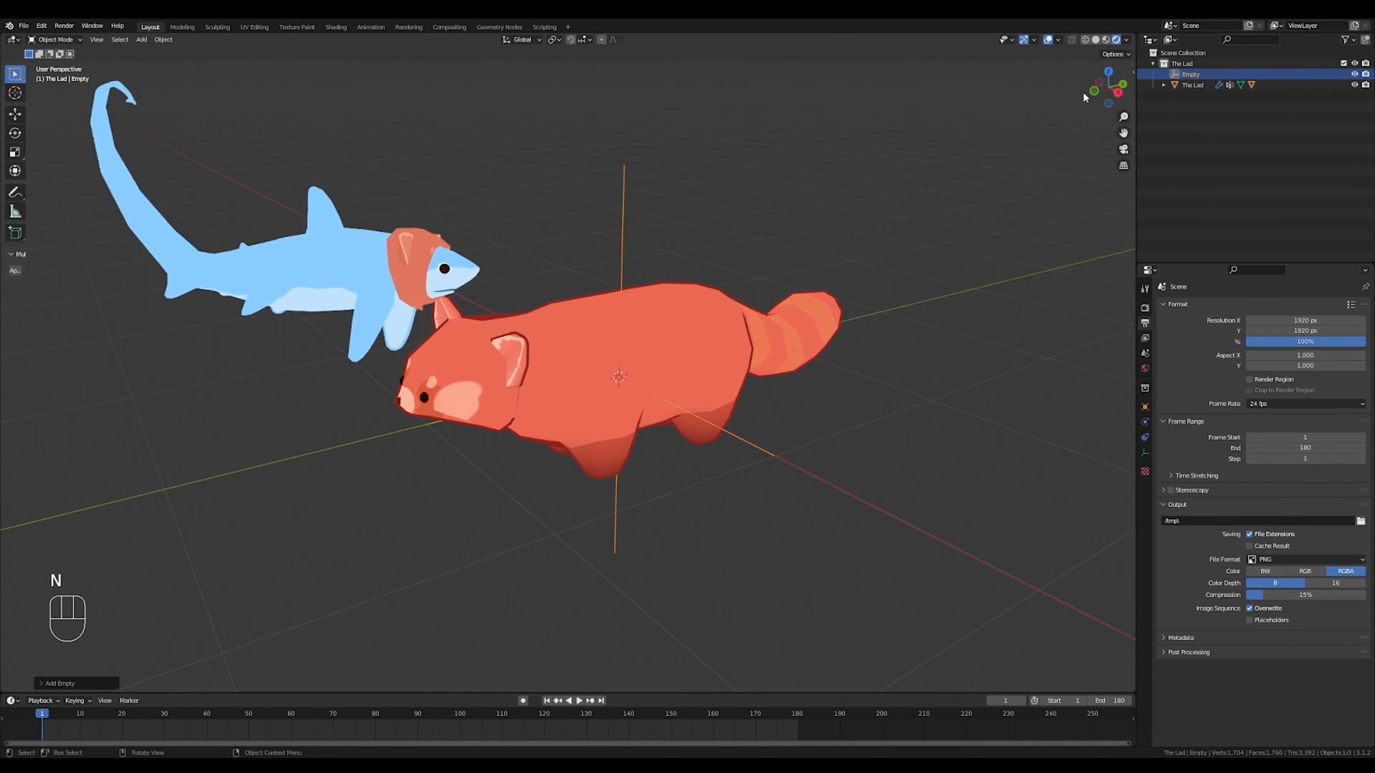
Keyframe the empty's Z rotation at 0° on frame 1 and 360° on frame 180.
key(n)
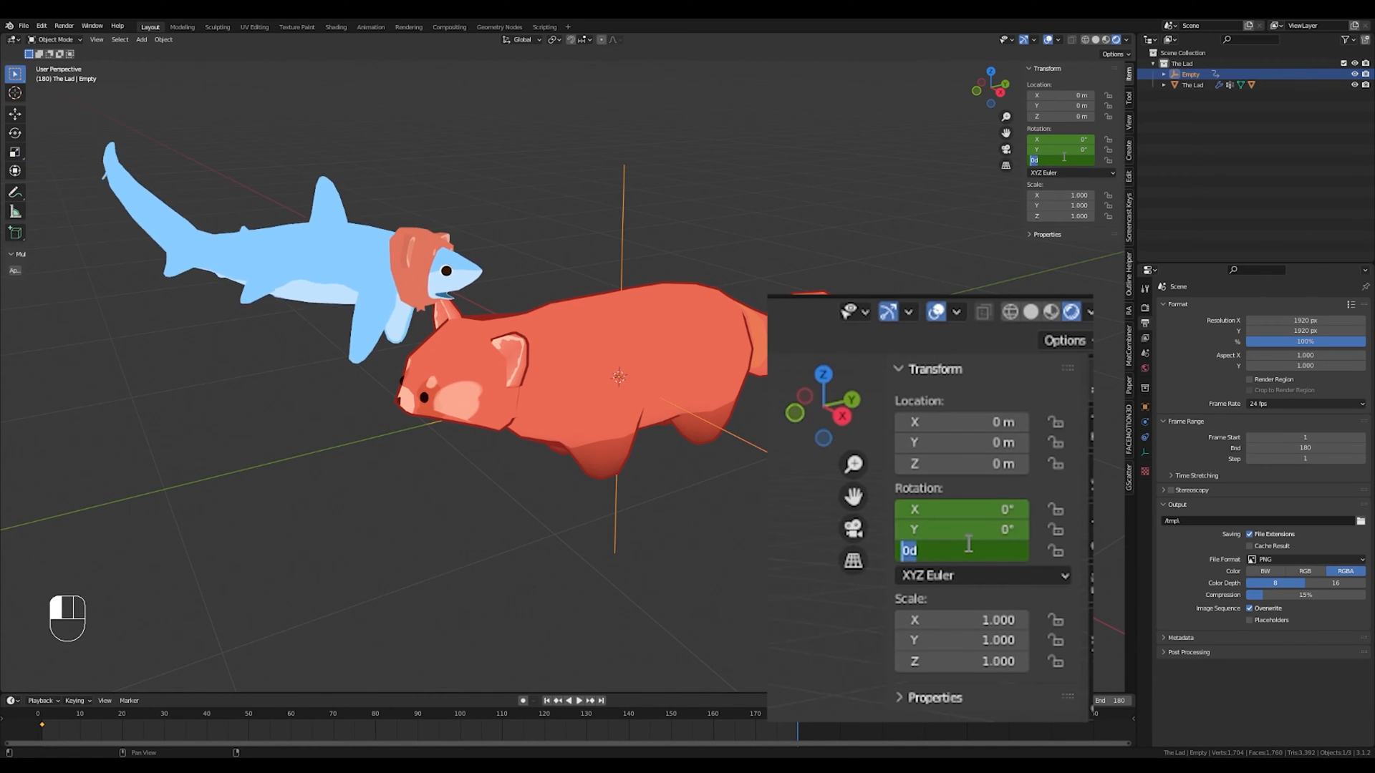
text(360°)
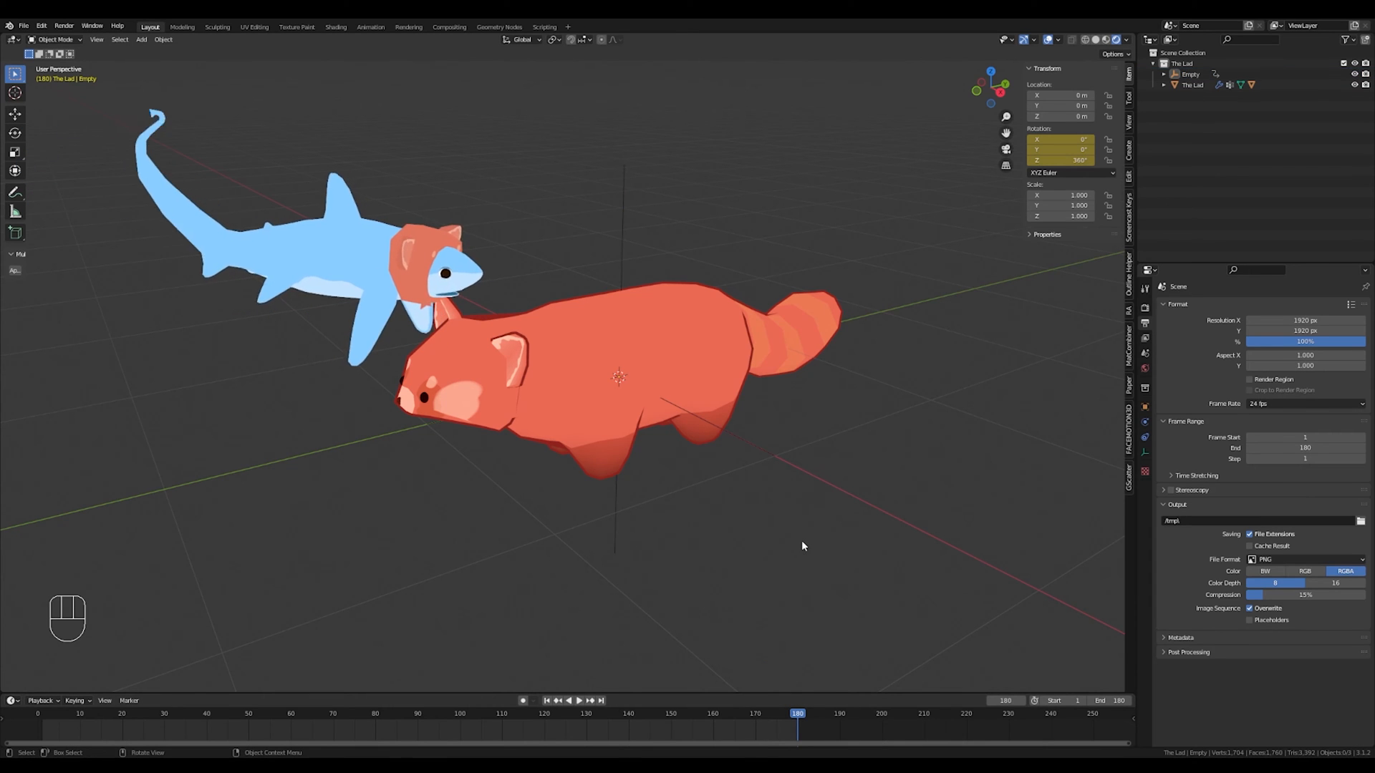
Play back the empty's rotation animation to preview the spin.
key(space)
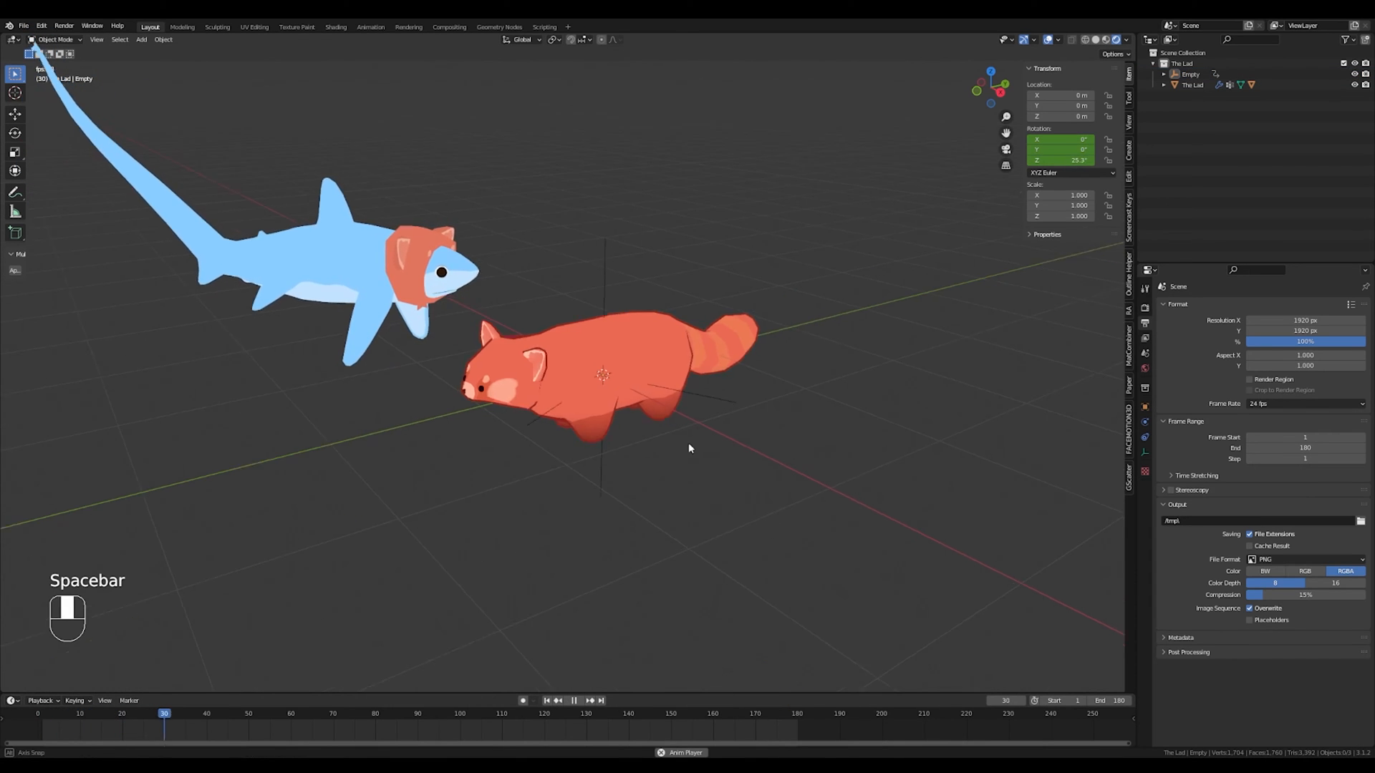
key(space)
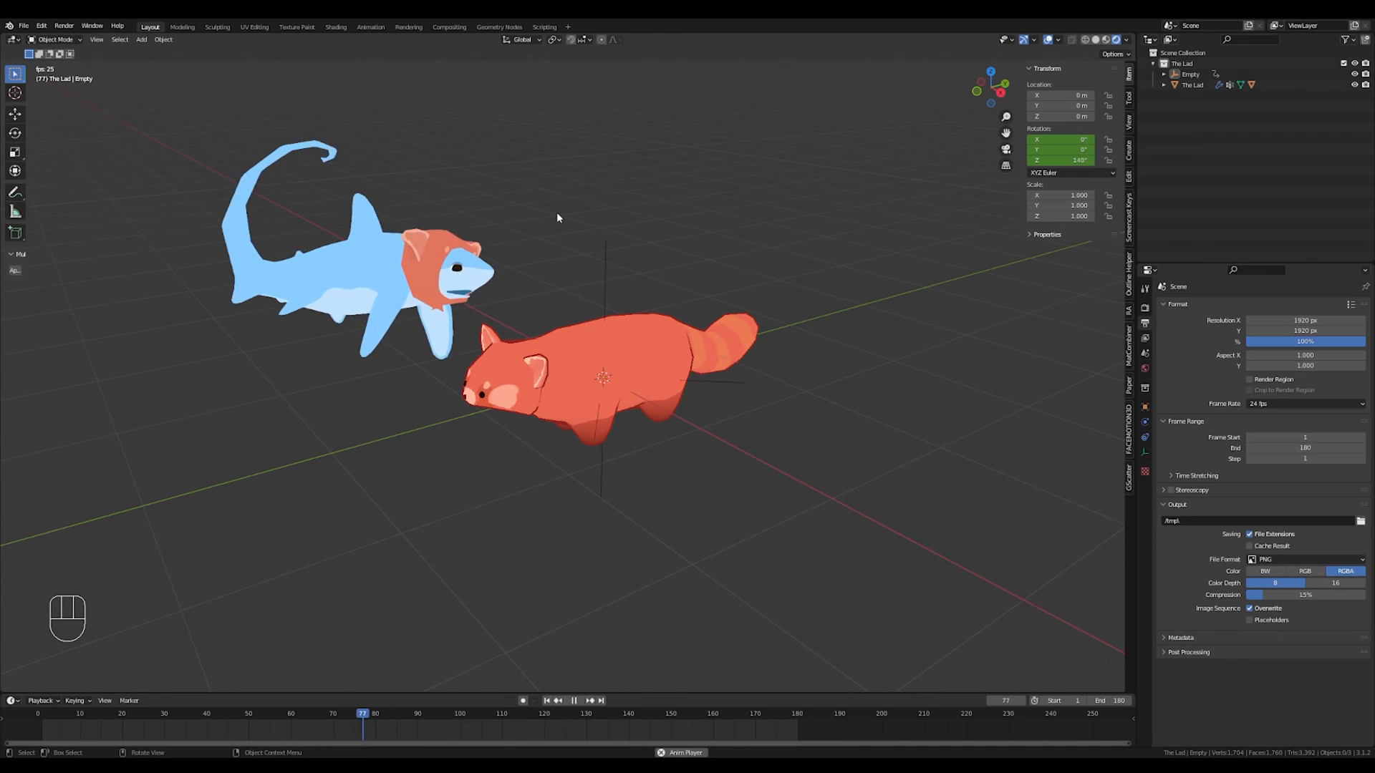
click(573, 713)
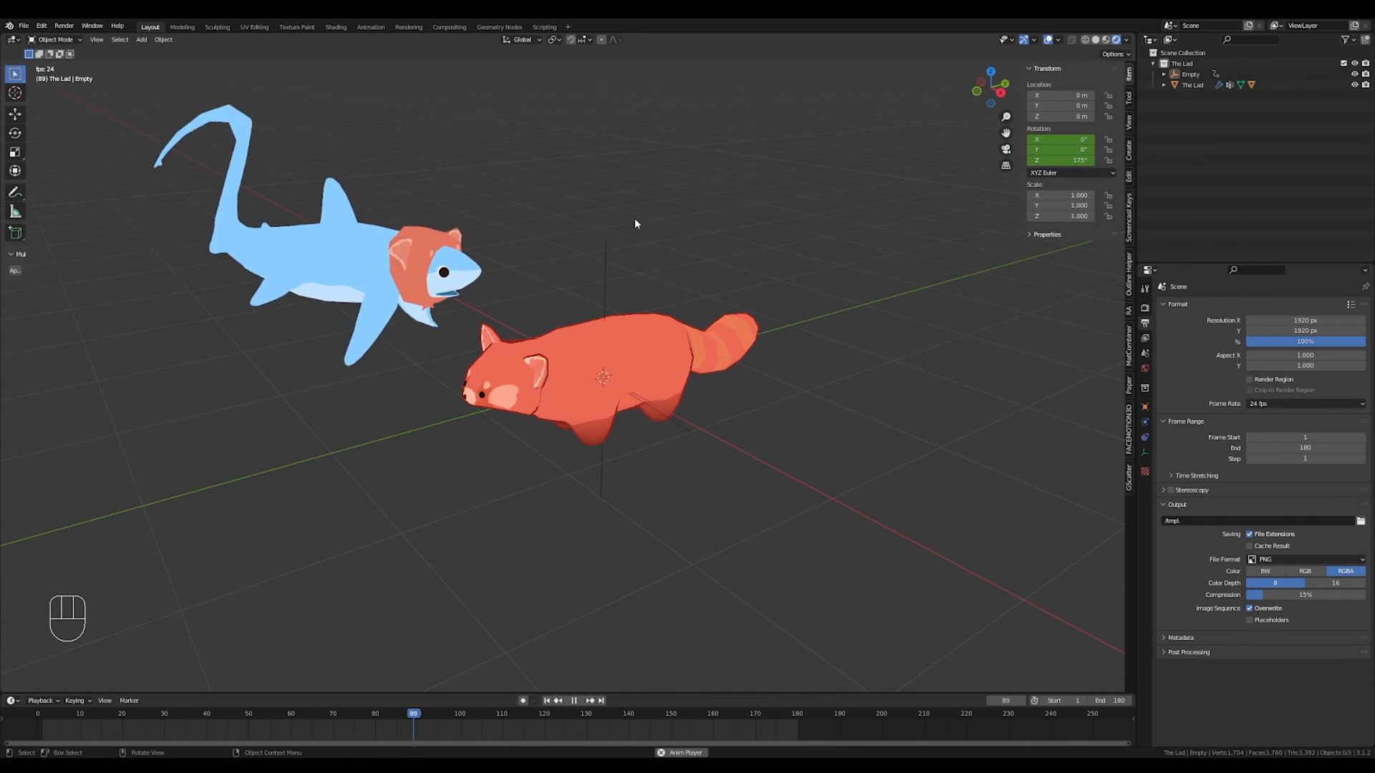
click(574, 700)
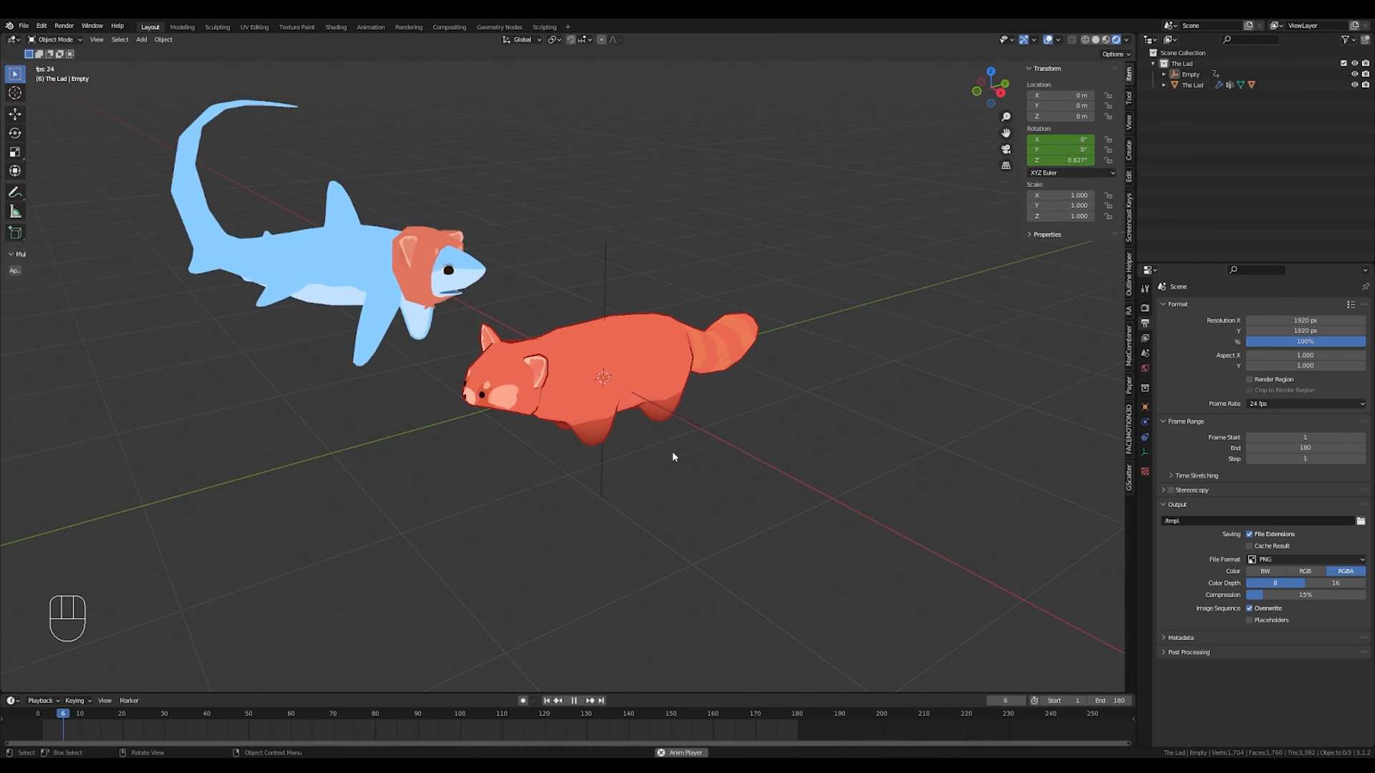
key(space)
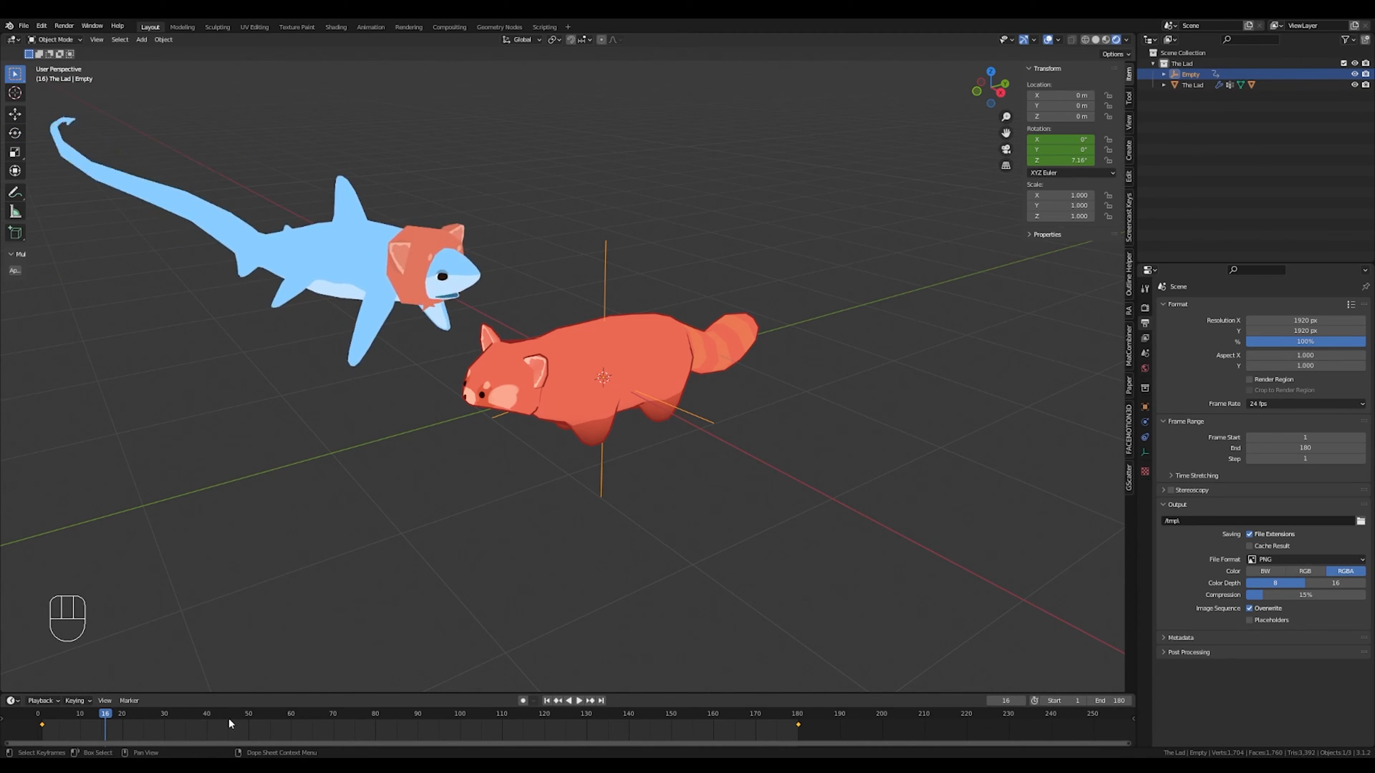
Set the rotation keyframes to Linear interpolation and replay to check the steady spin.
key(T)
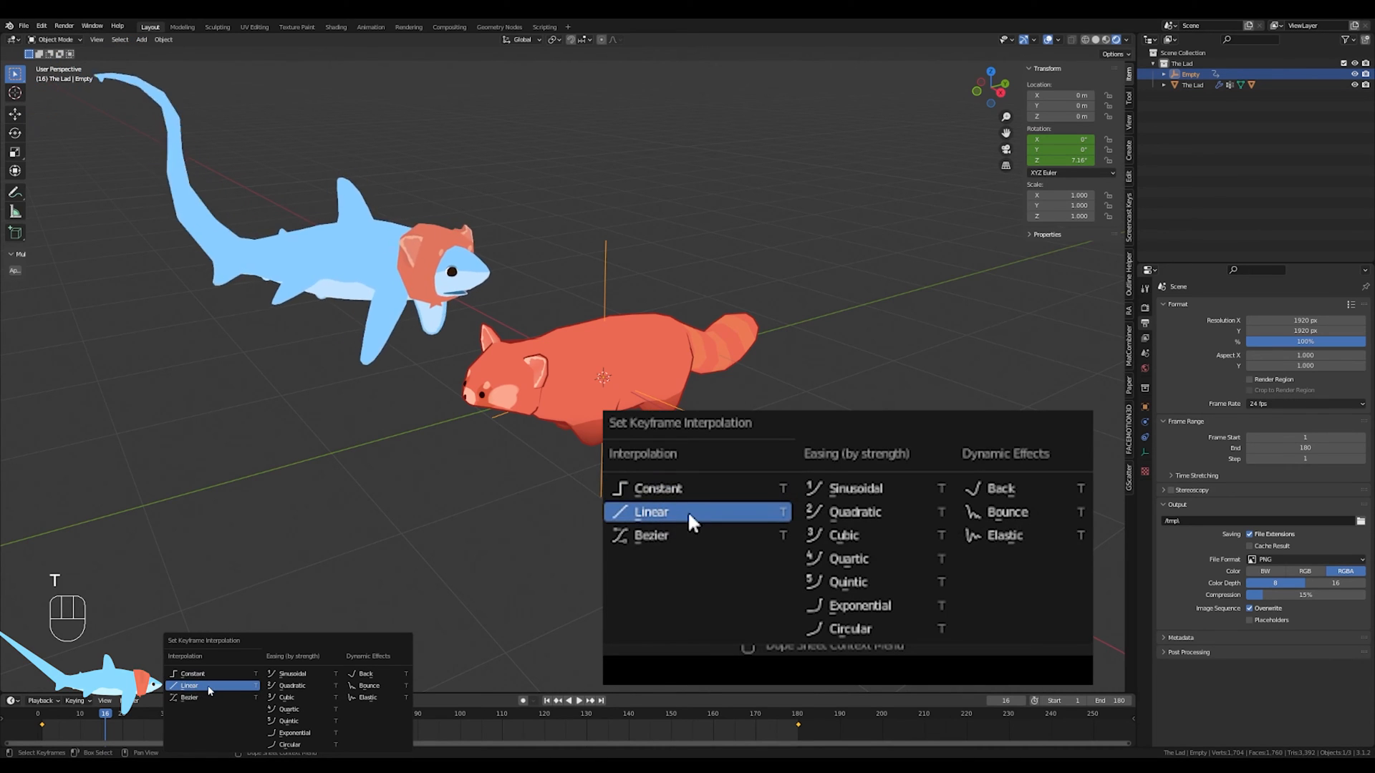
click(651, 512)
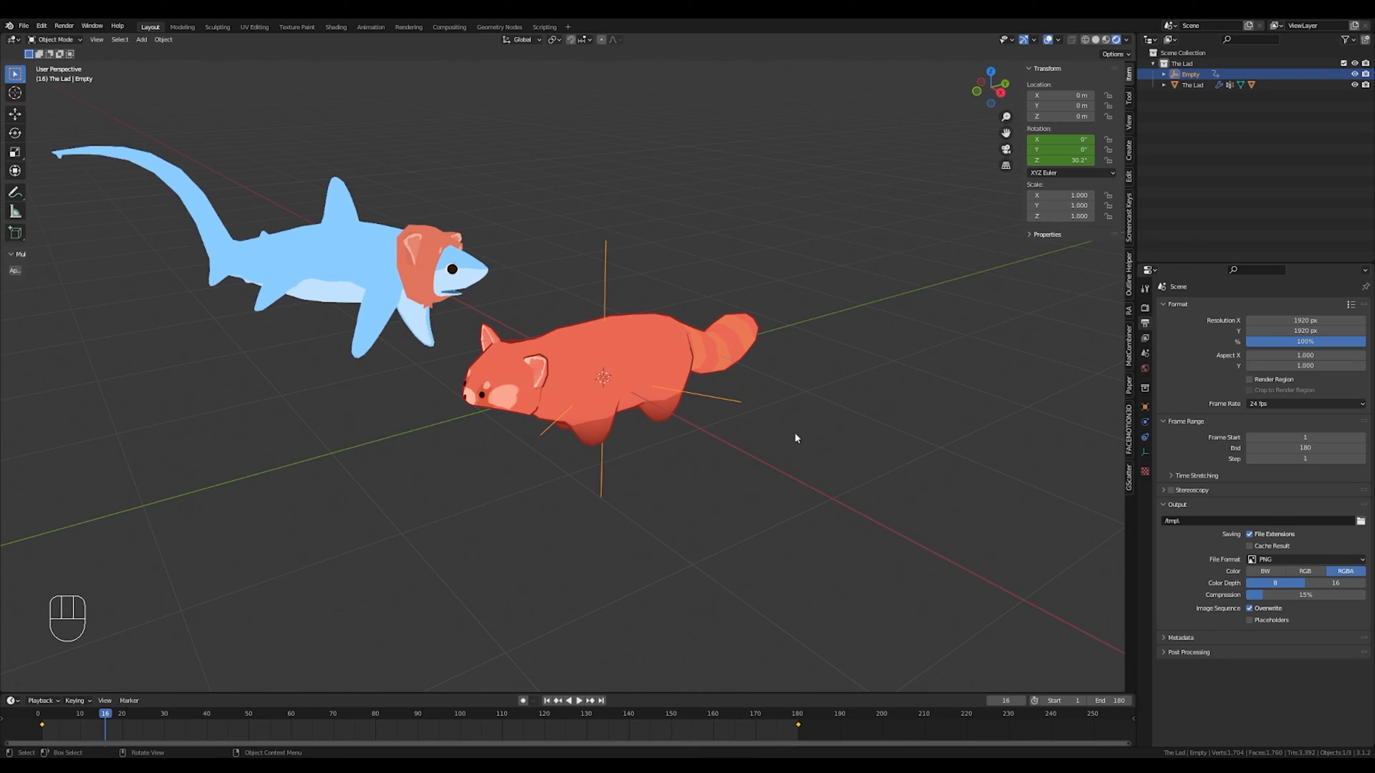
key(space)
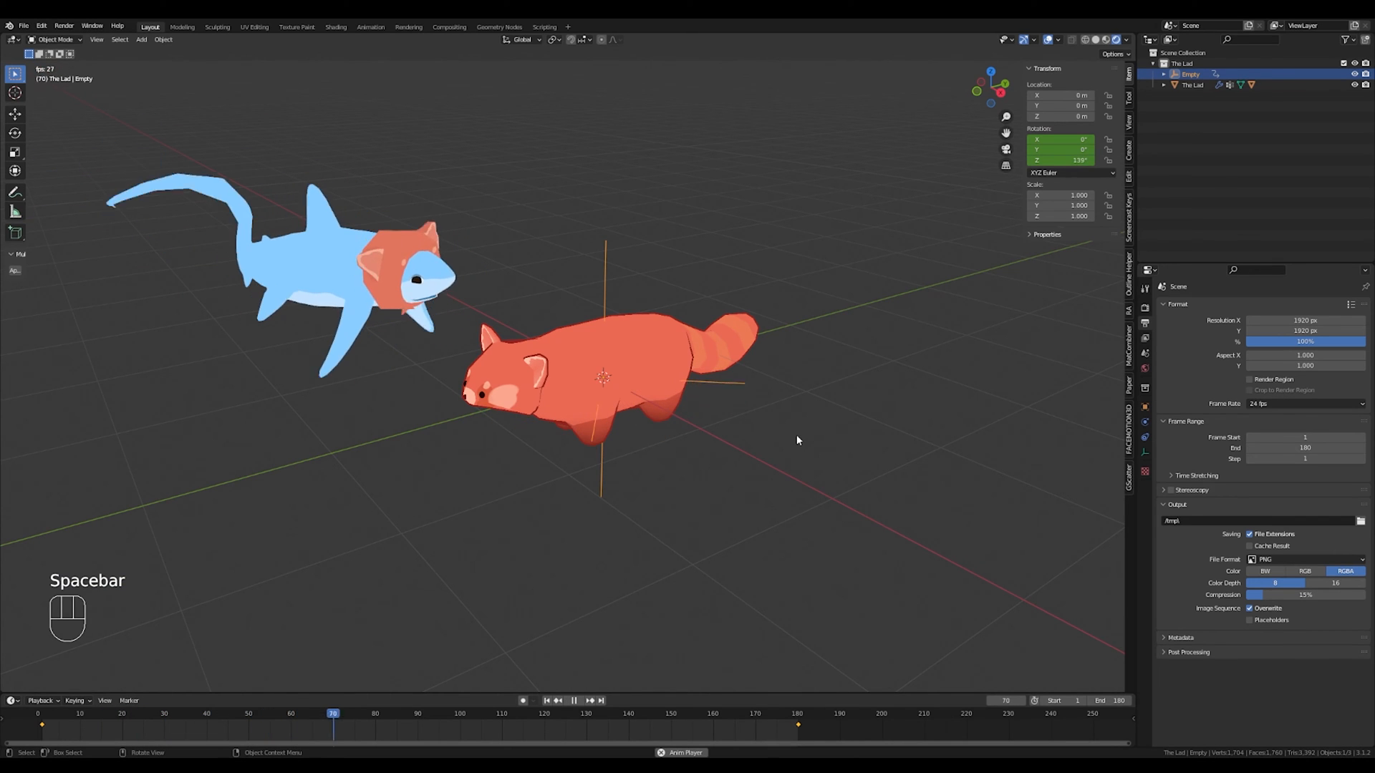
key(space)
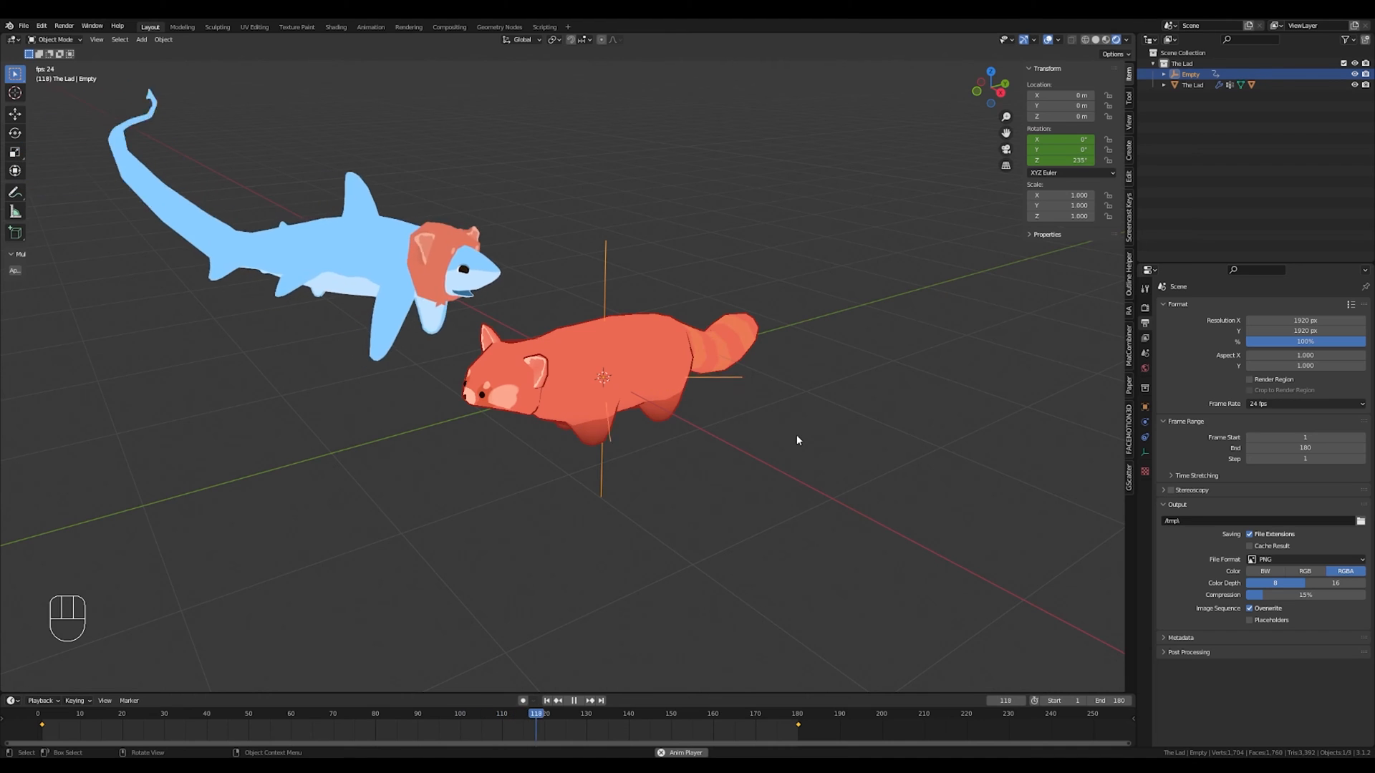
key(space)
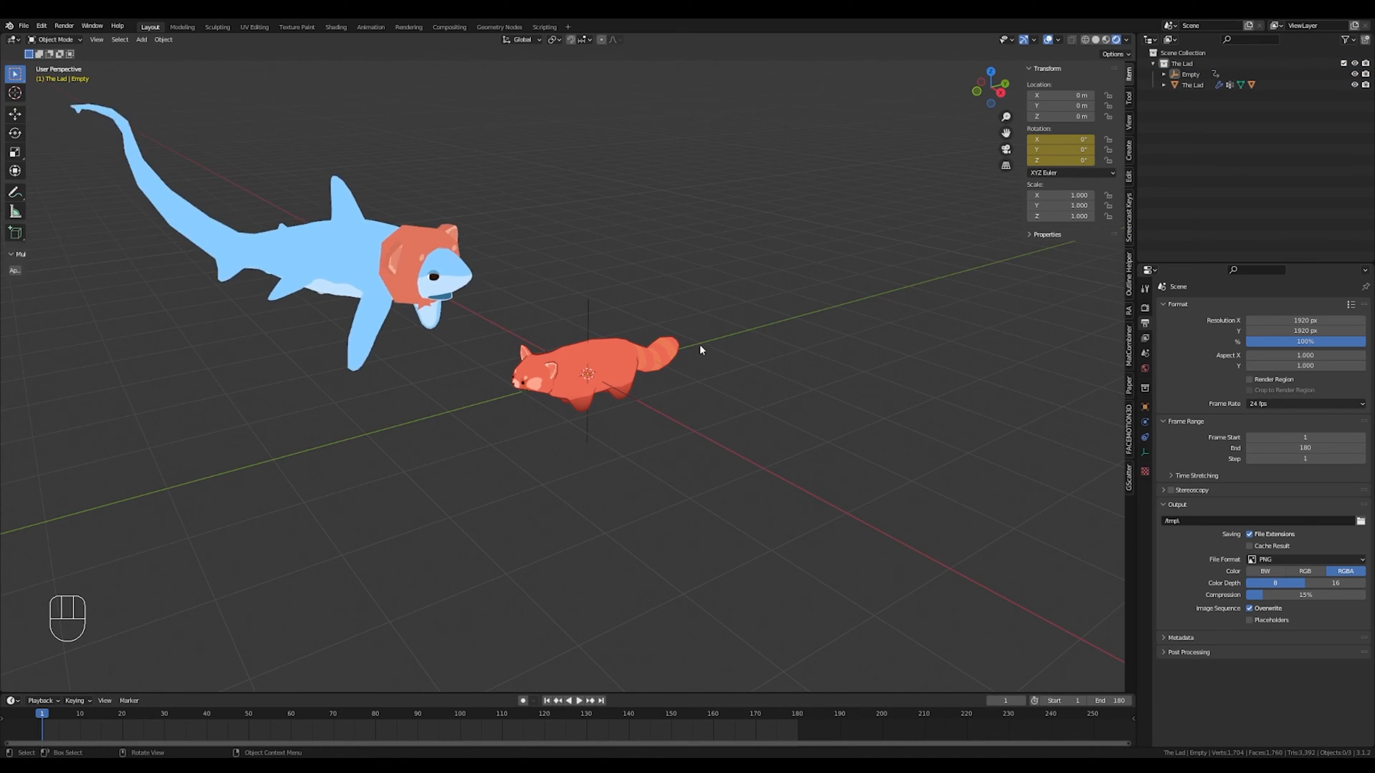
Add a camera, look through it, and enable Lock Camera to View to frame the panda.
key(shift+a)
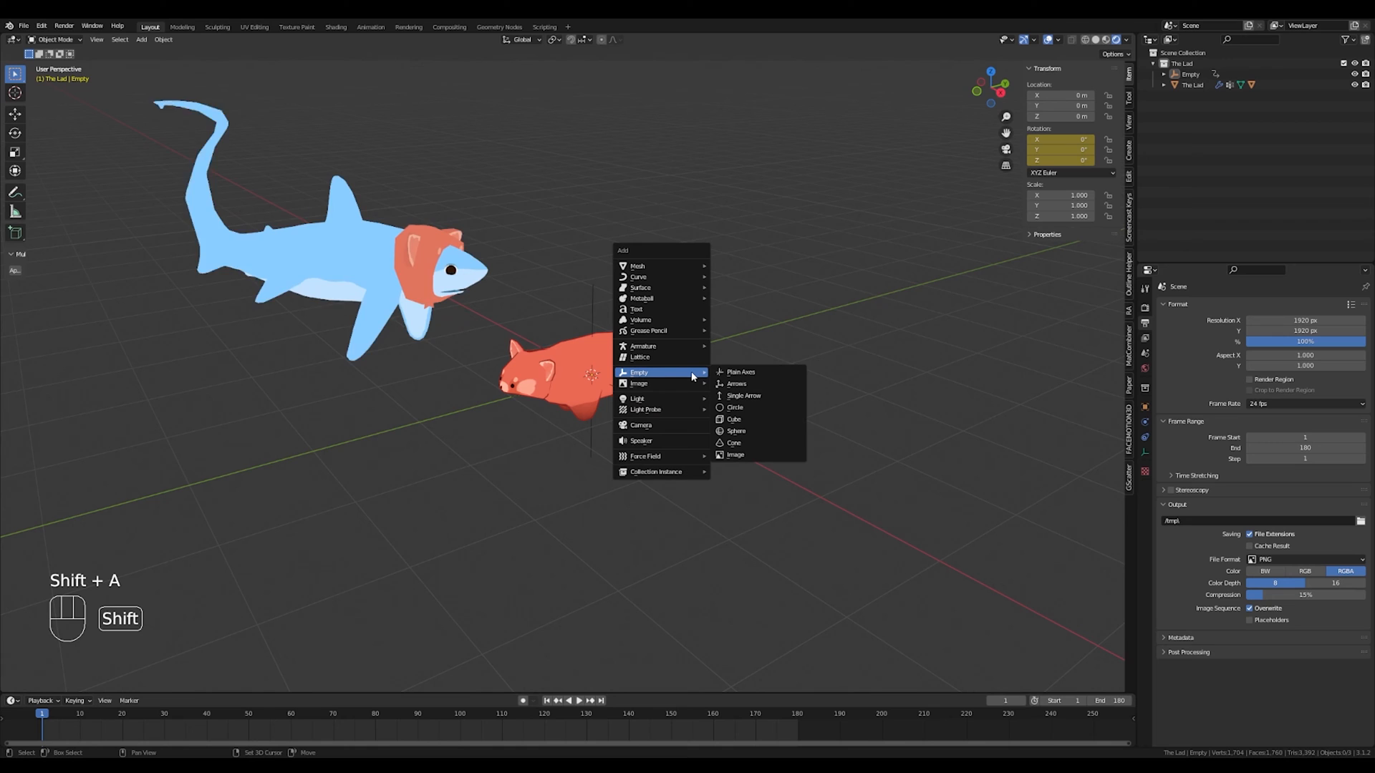
mouse_move(641, 426)
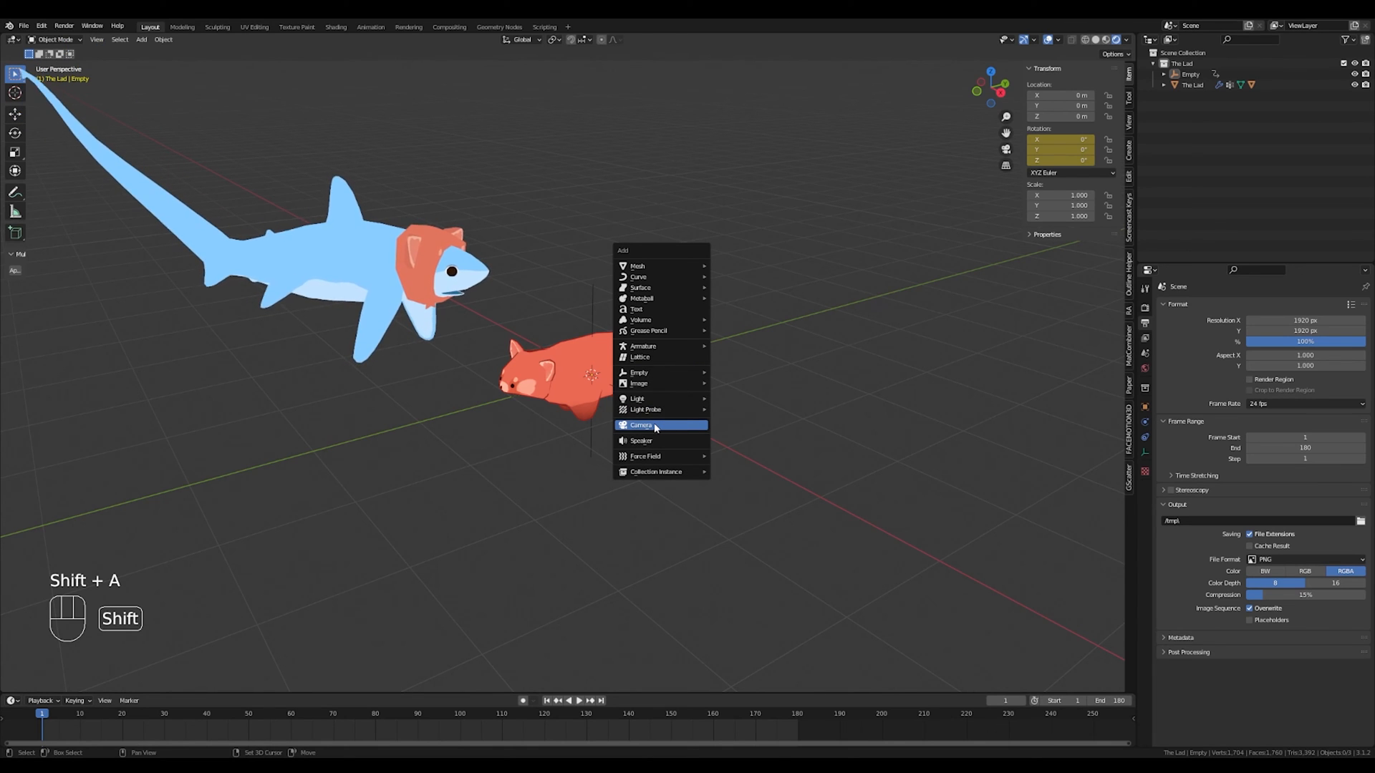
click(640, 425)
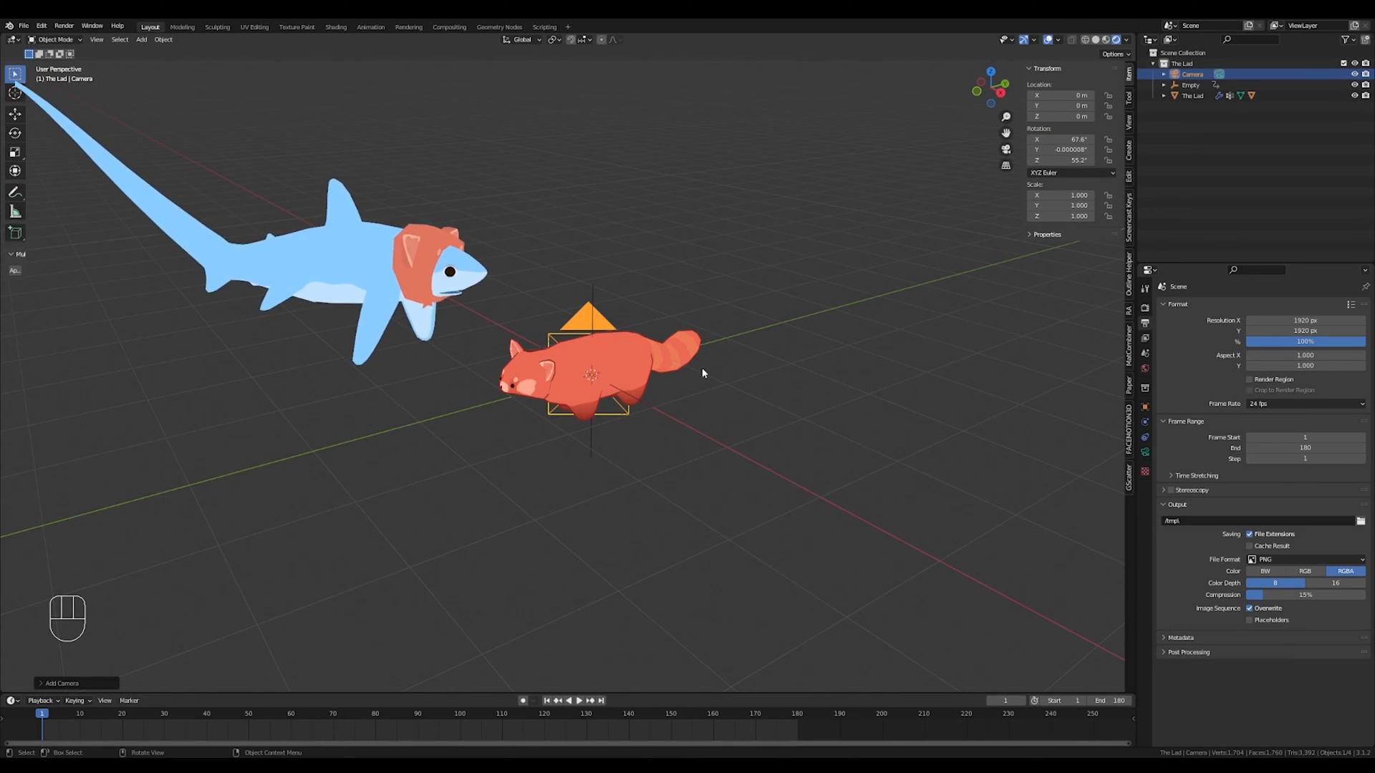
key(KP_0)
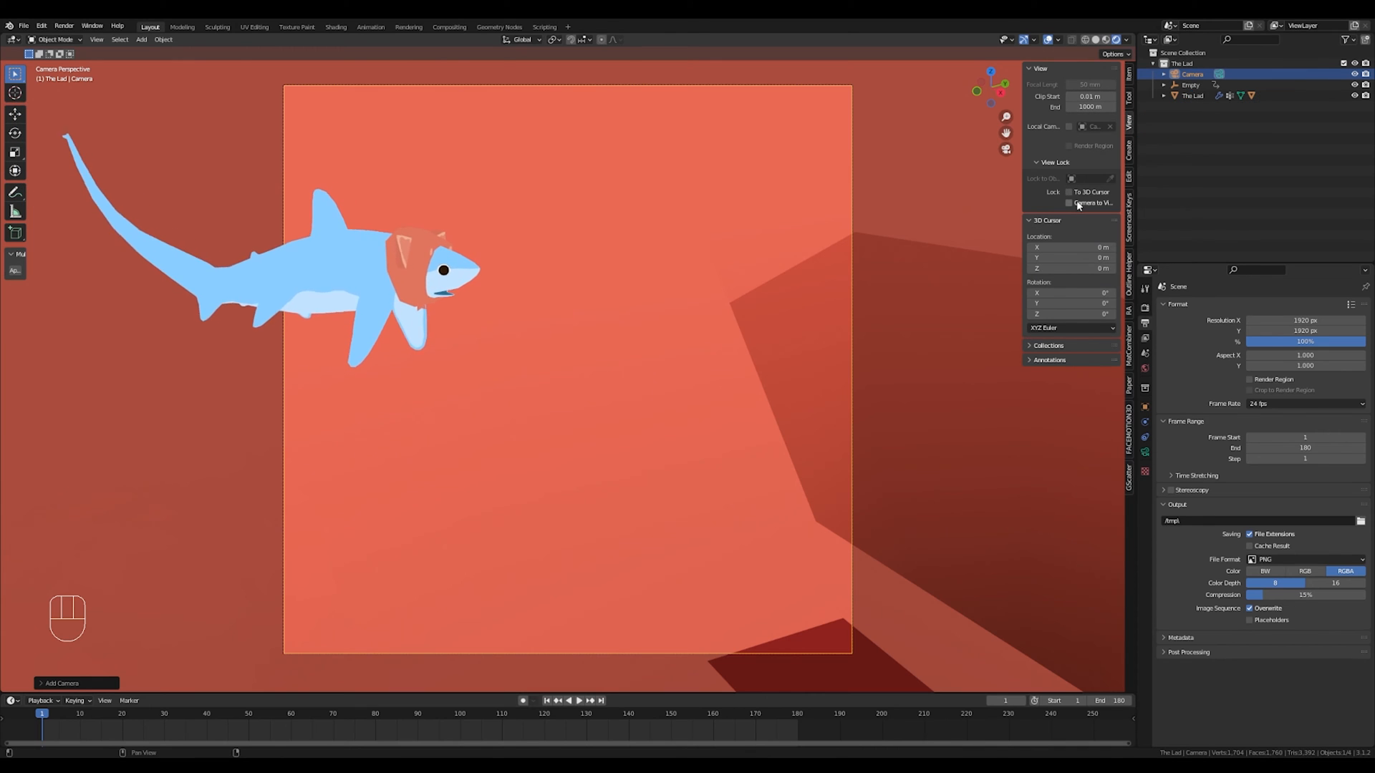
click(1069, 202)
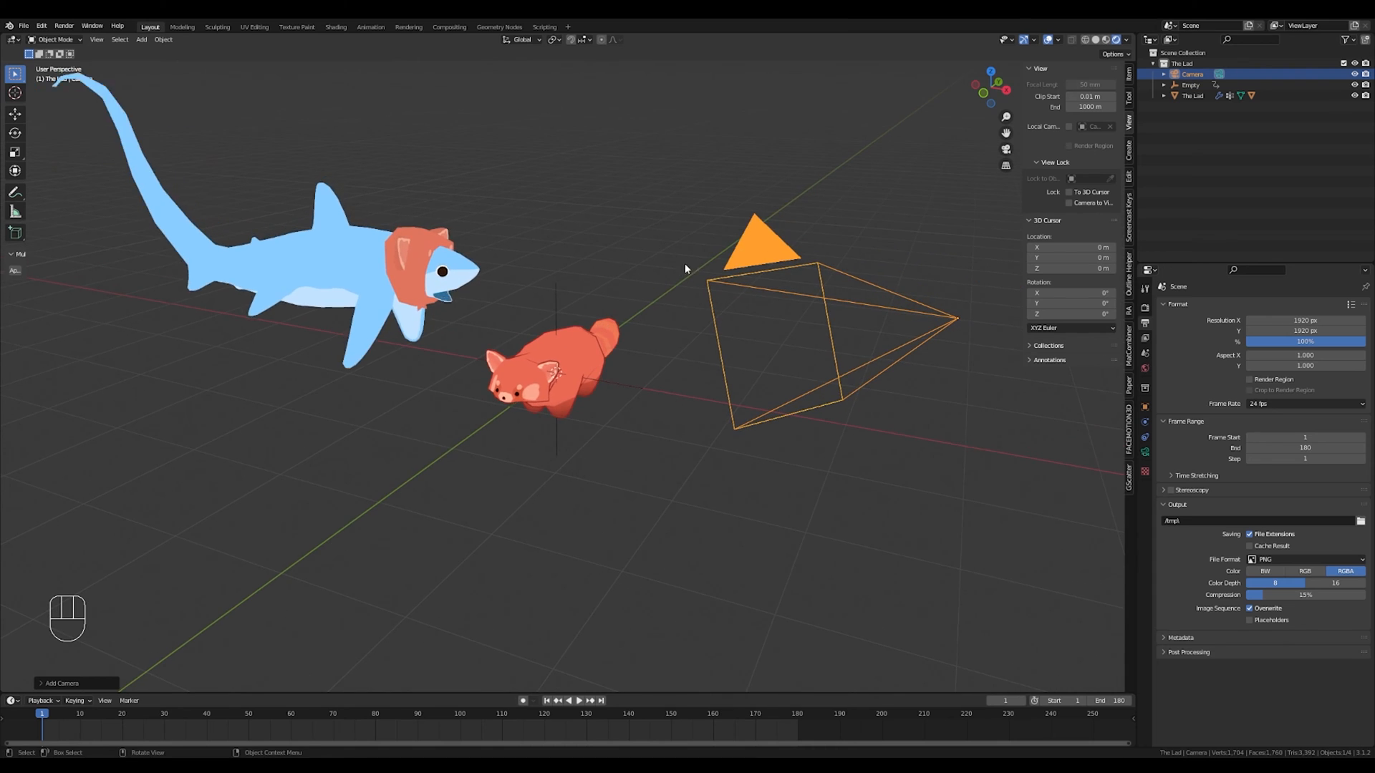
key(space)
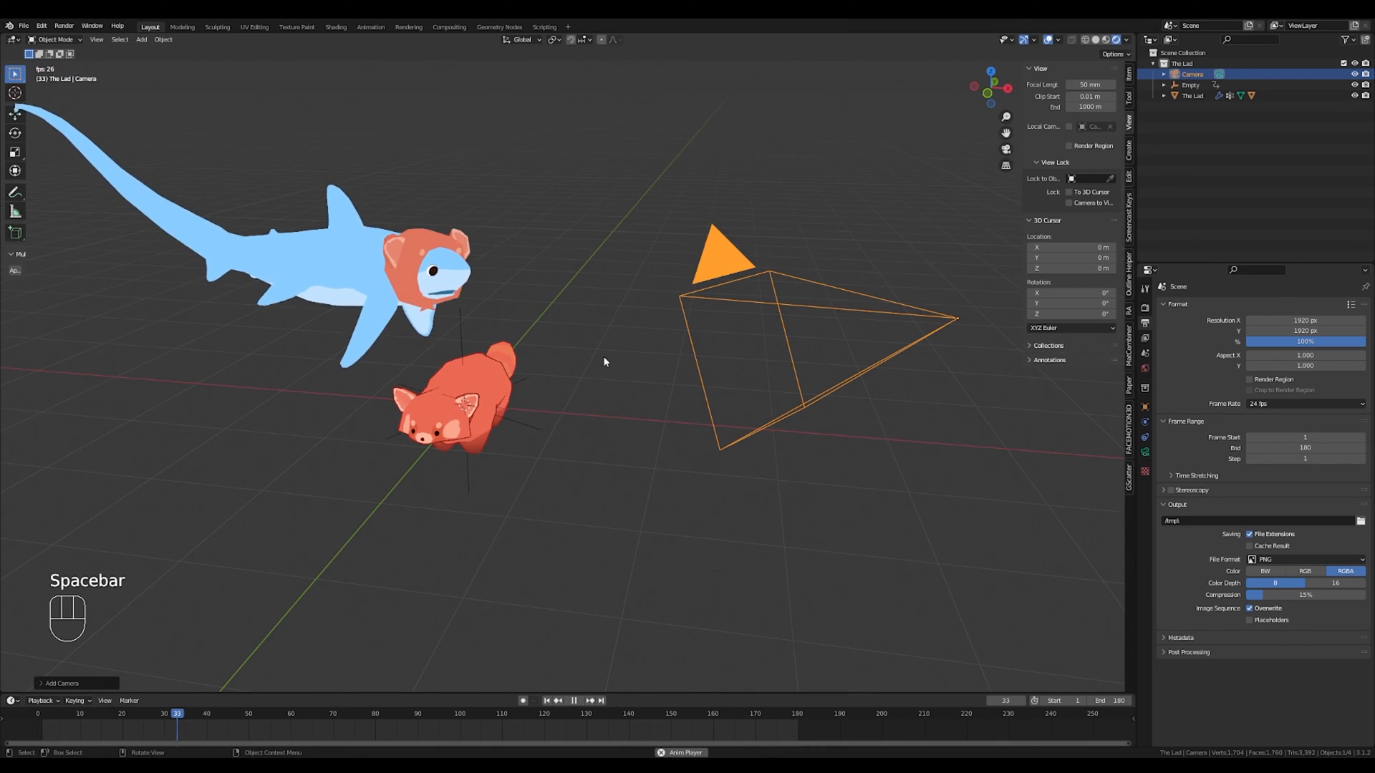
key(space)
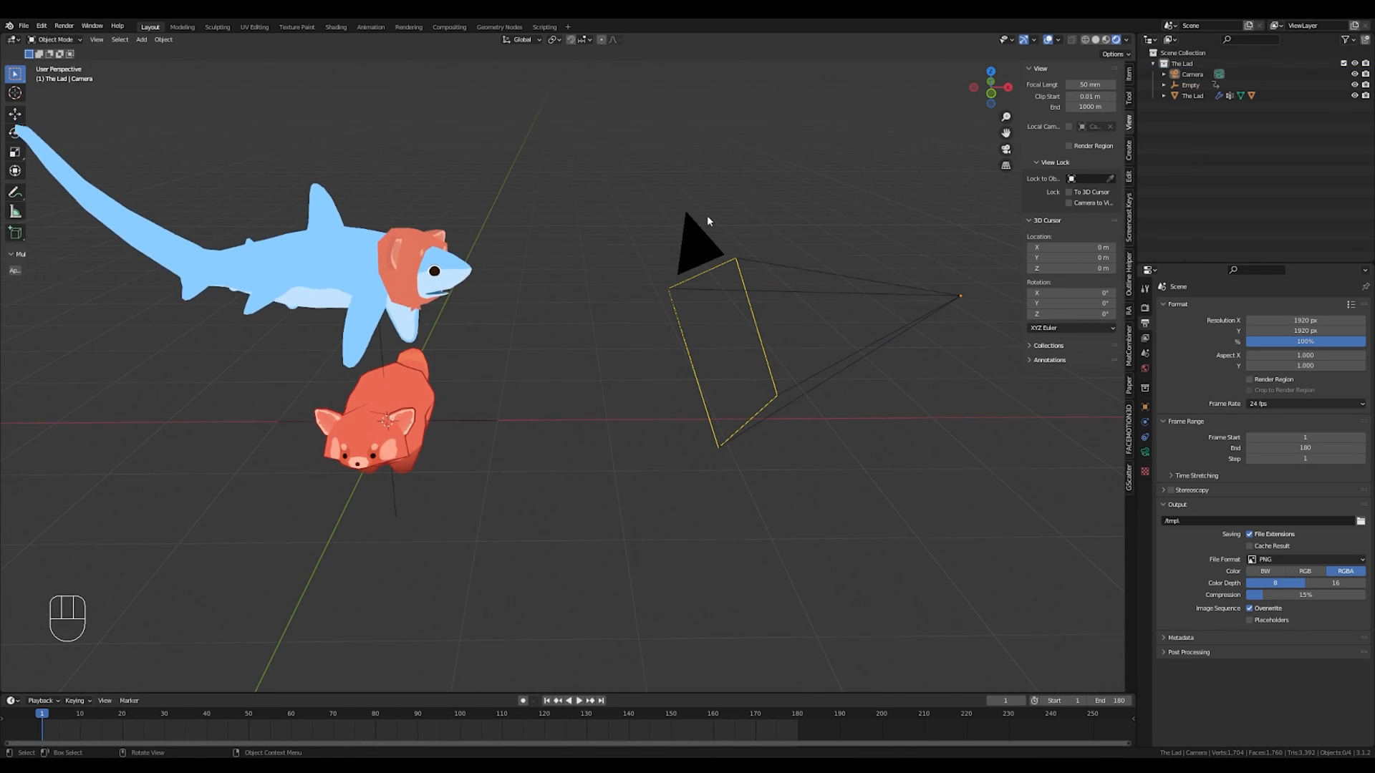
Parent the camera to the empty and play to watch it circle the panda.
click(701, 237)
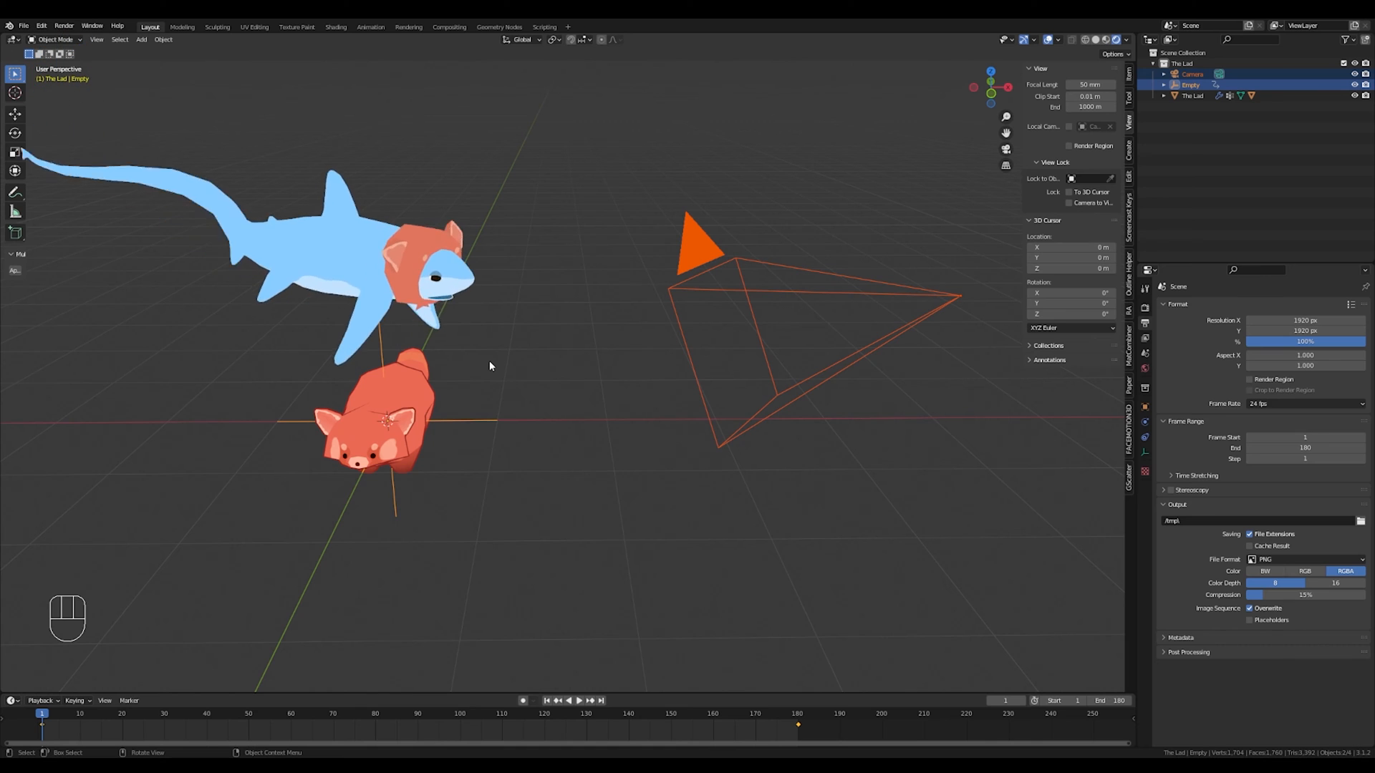
key(ctrl+p)
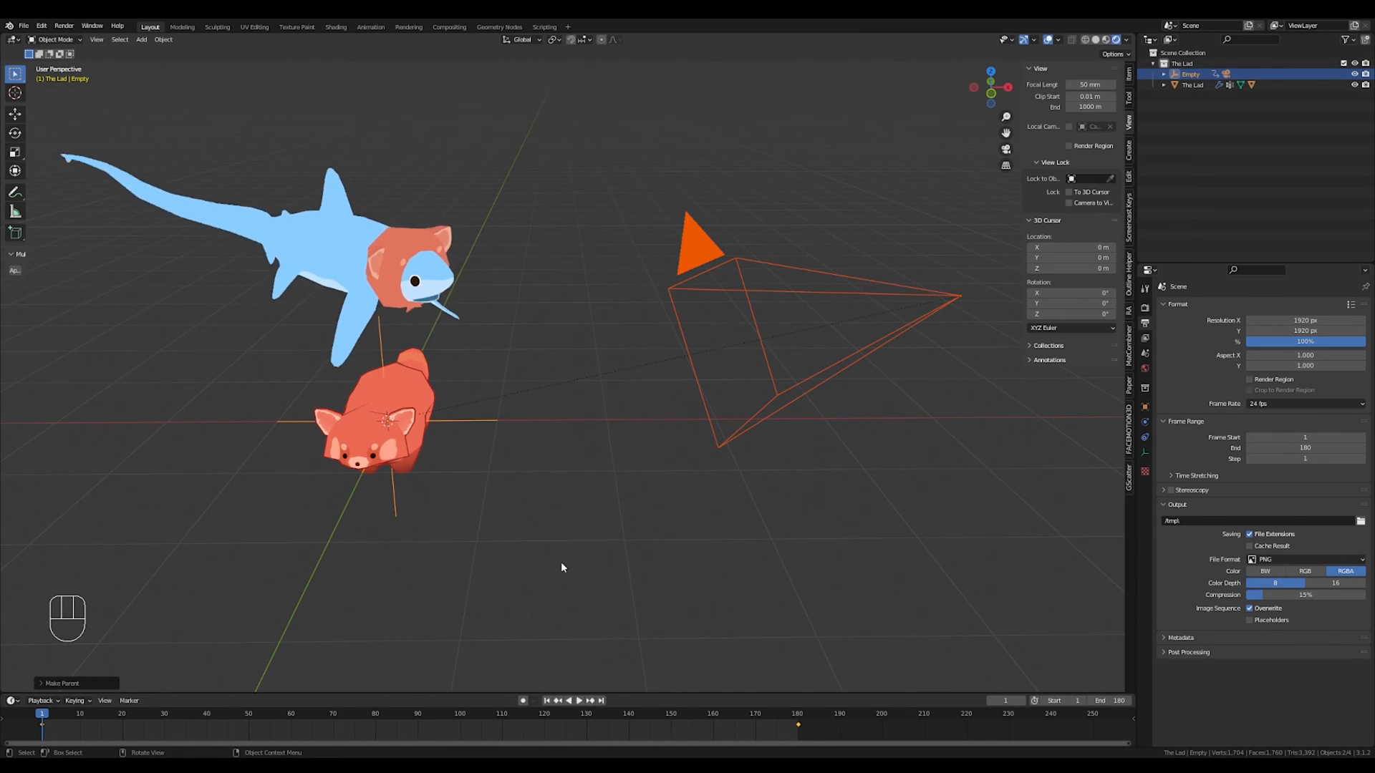
key(space)
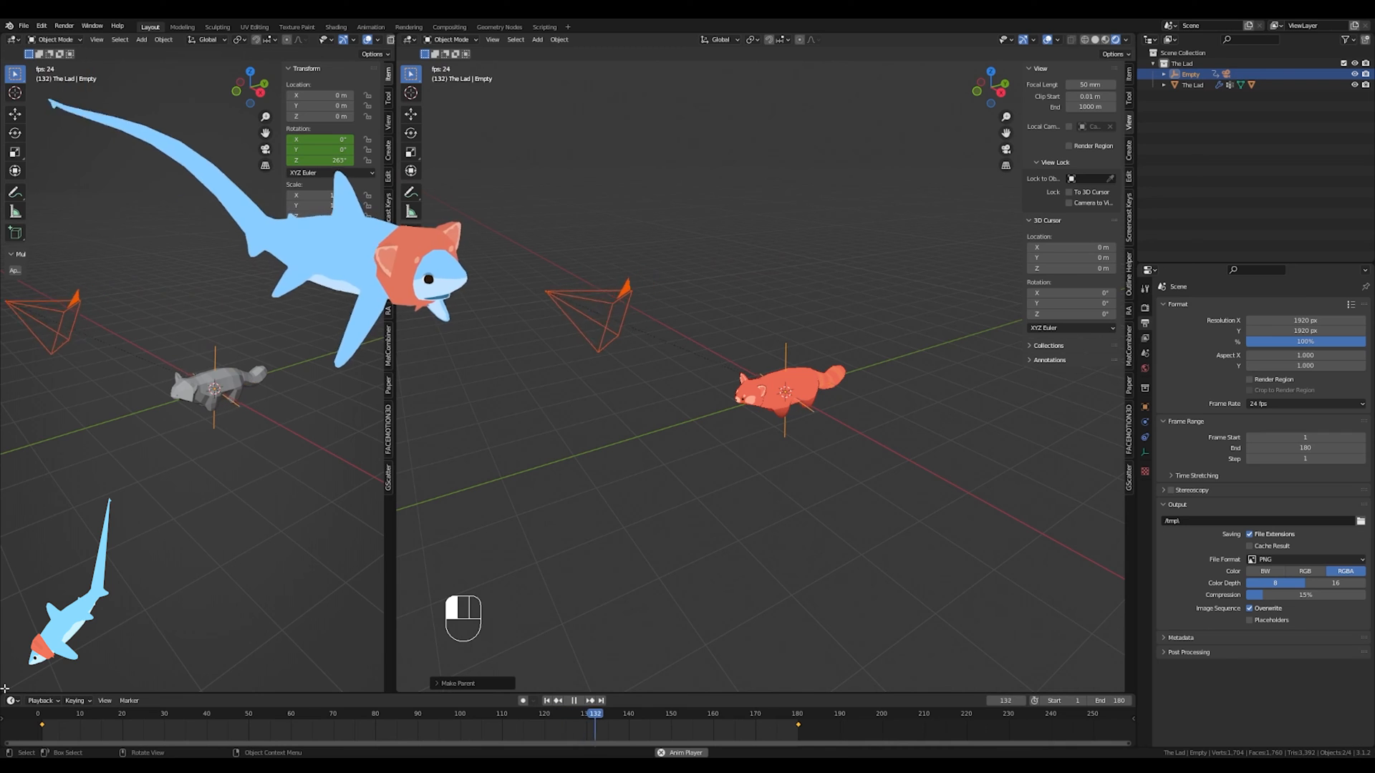
Split the left 3D view into top and bottom areas.
click(574, 699)
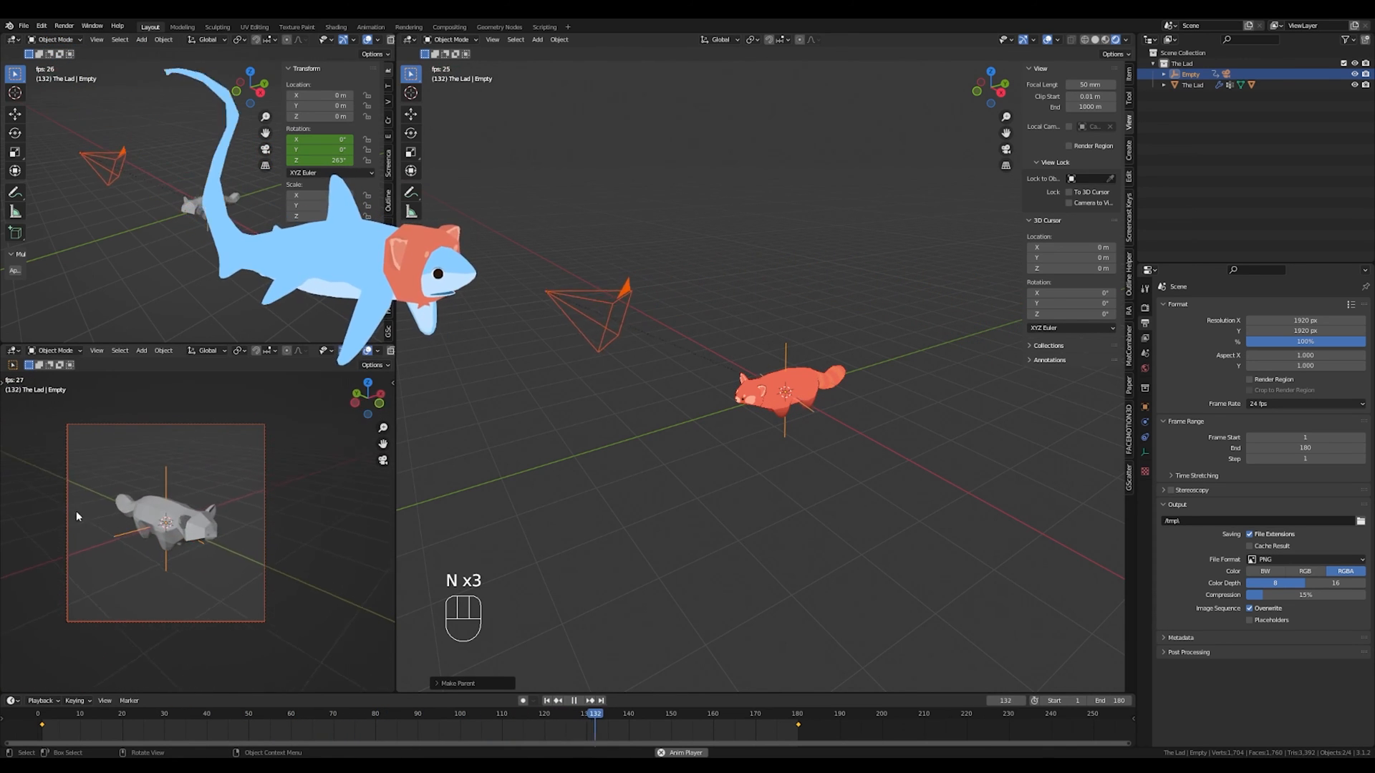
Switch the camera view to colour shading and zoom in on the red panda.
click(590, 714)
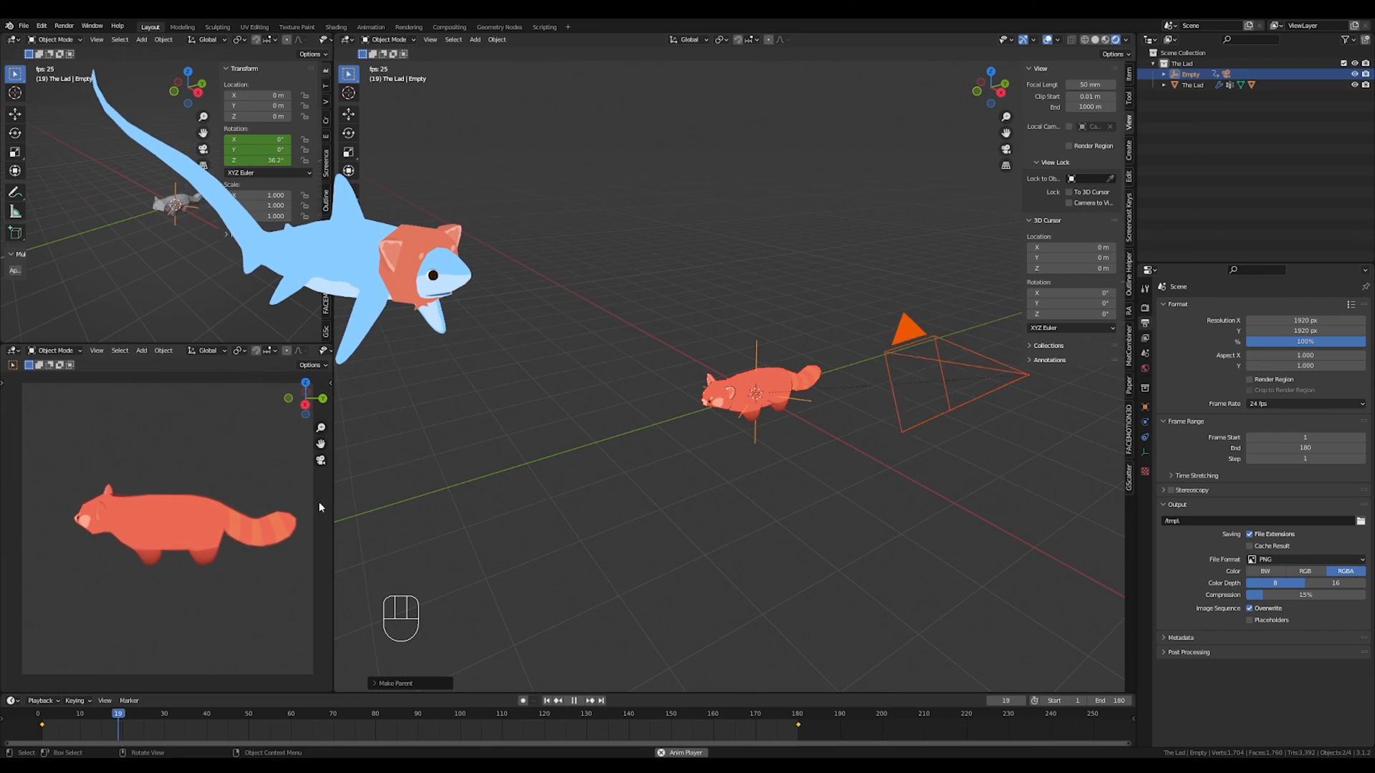
click(575, 700)
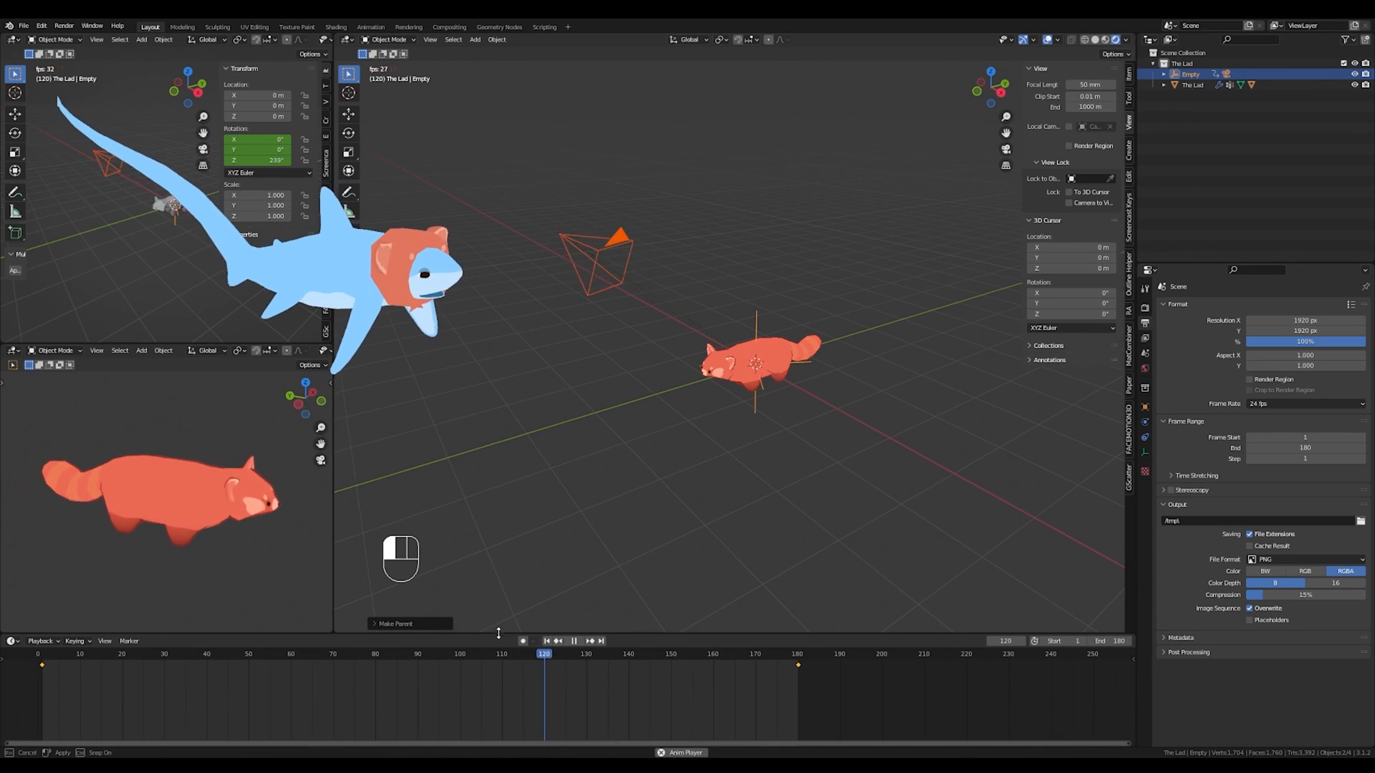
Drag the timeline border down to shrink it to a thin strip.
click(575, 641)
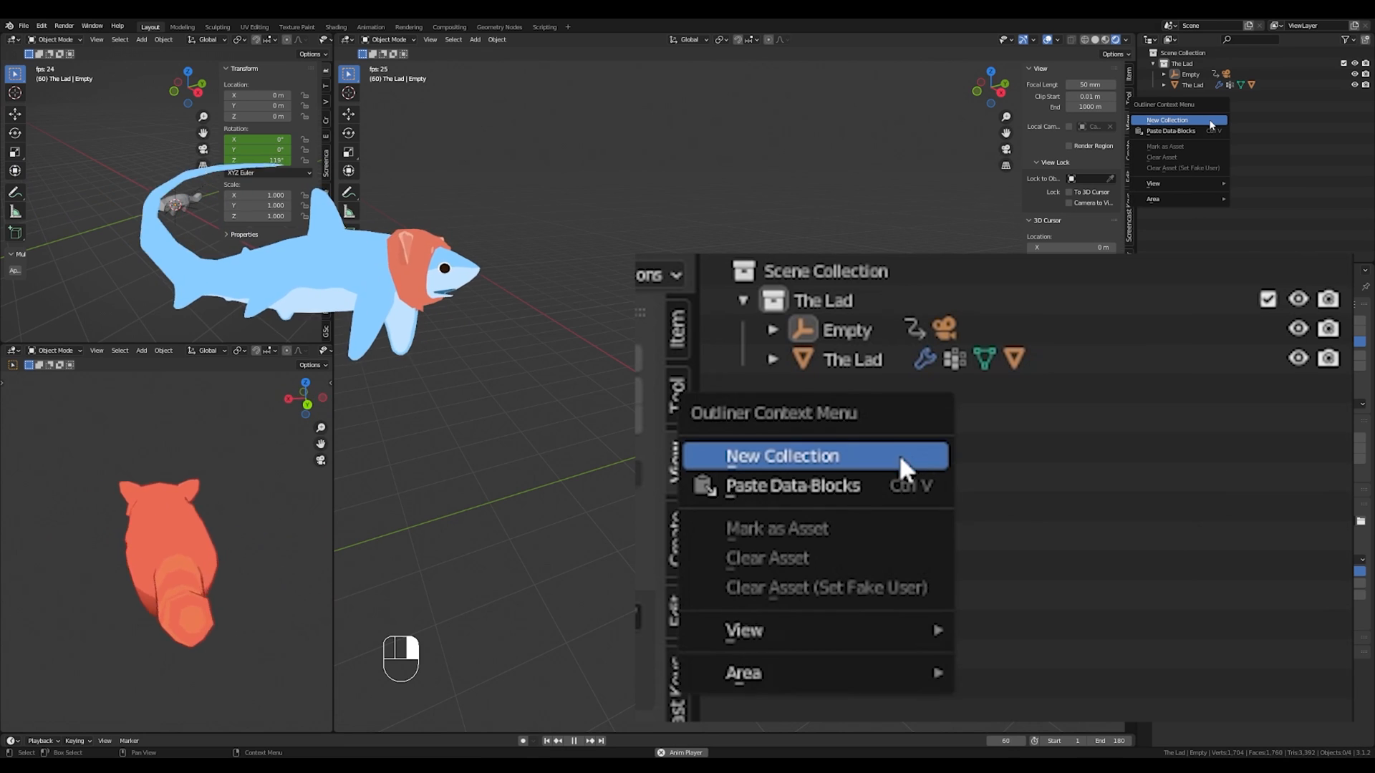
Create a new collection in the Outliner and rename it Tools.
click(781, 456)
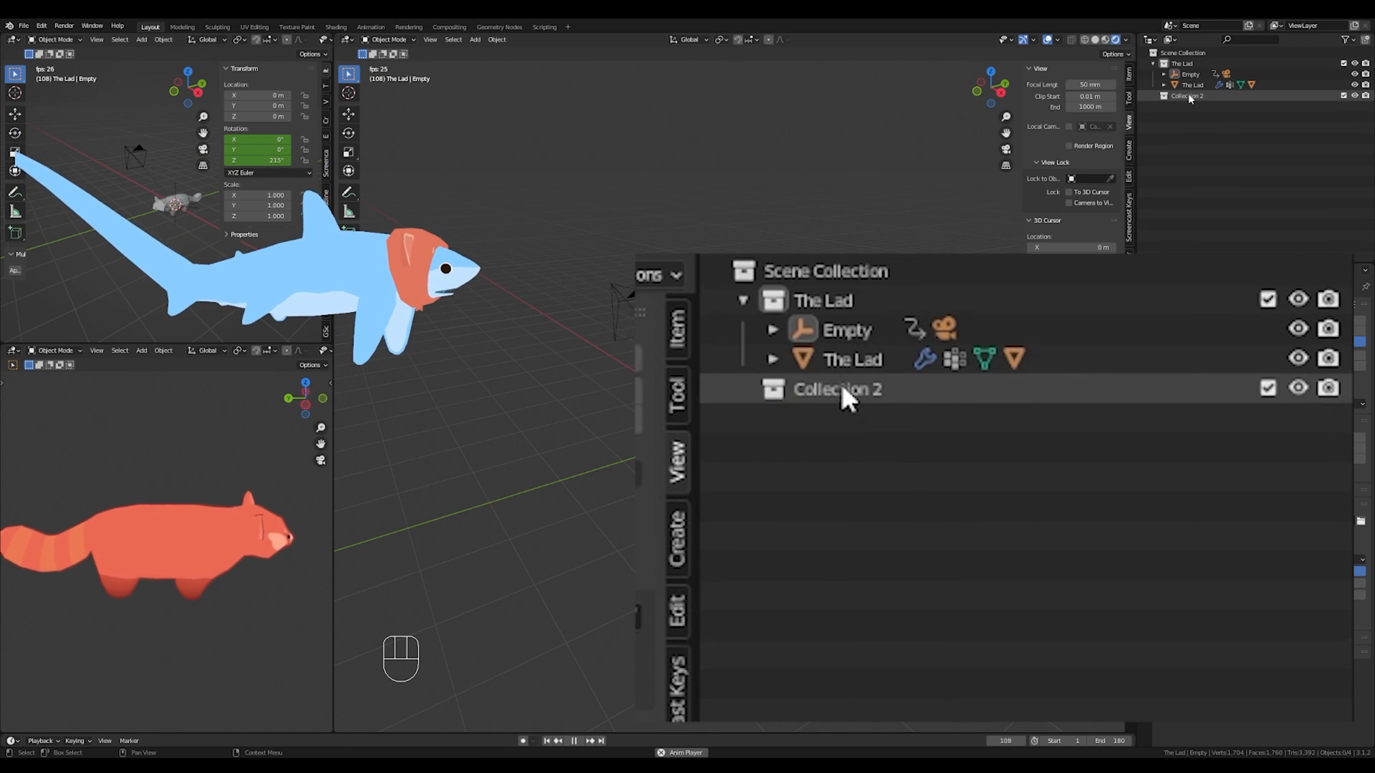
double_click(836, 388)
text(Tools)
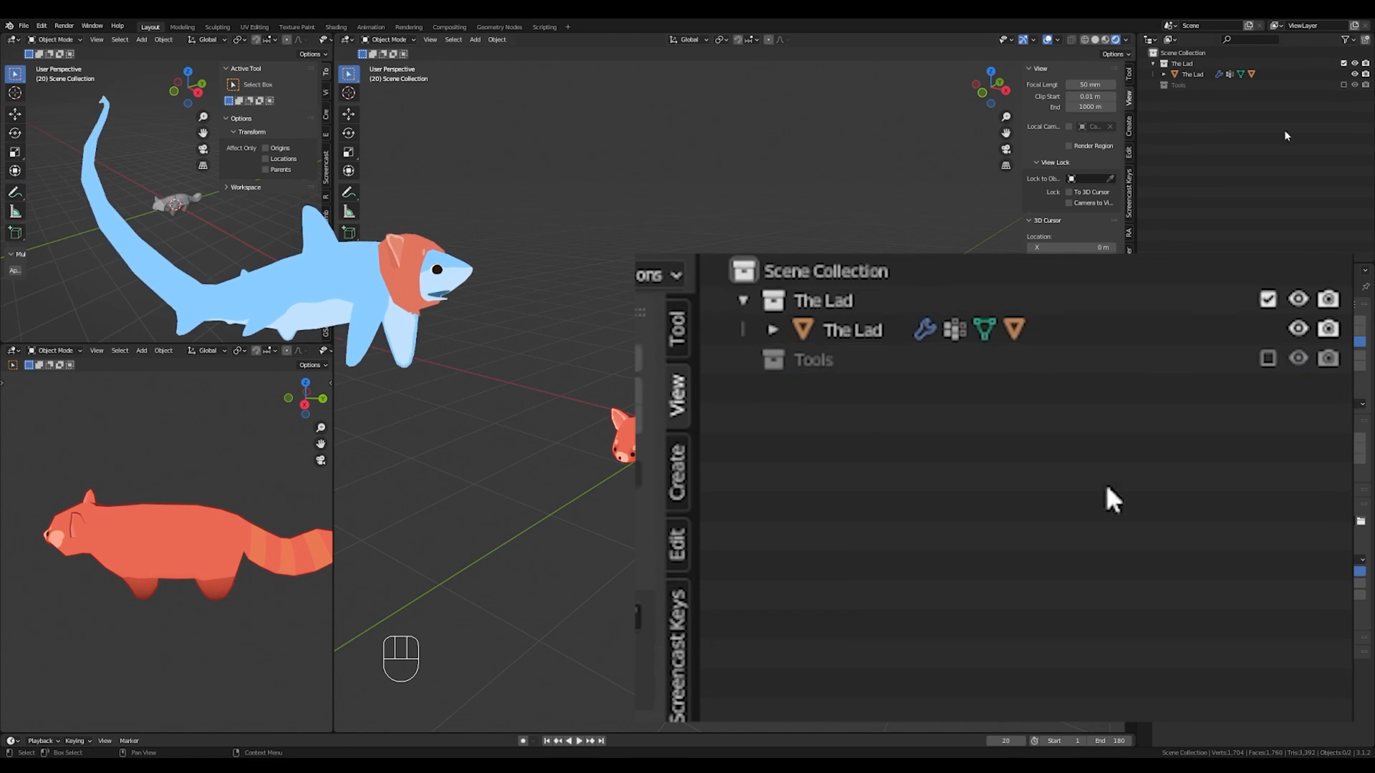
Play and stop the turntable animation with the camera orbiting the red panda.
key(space)
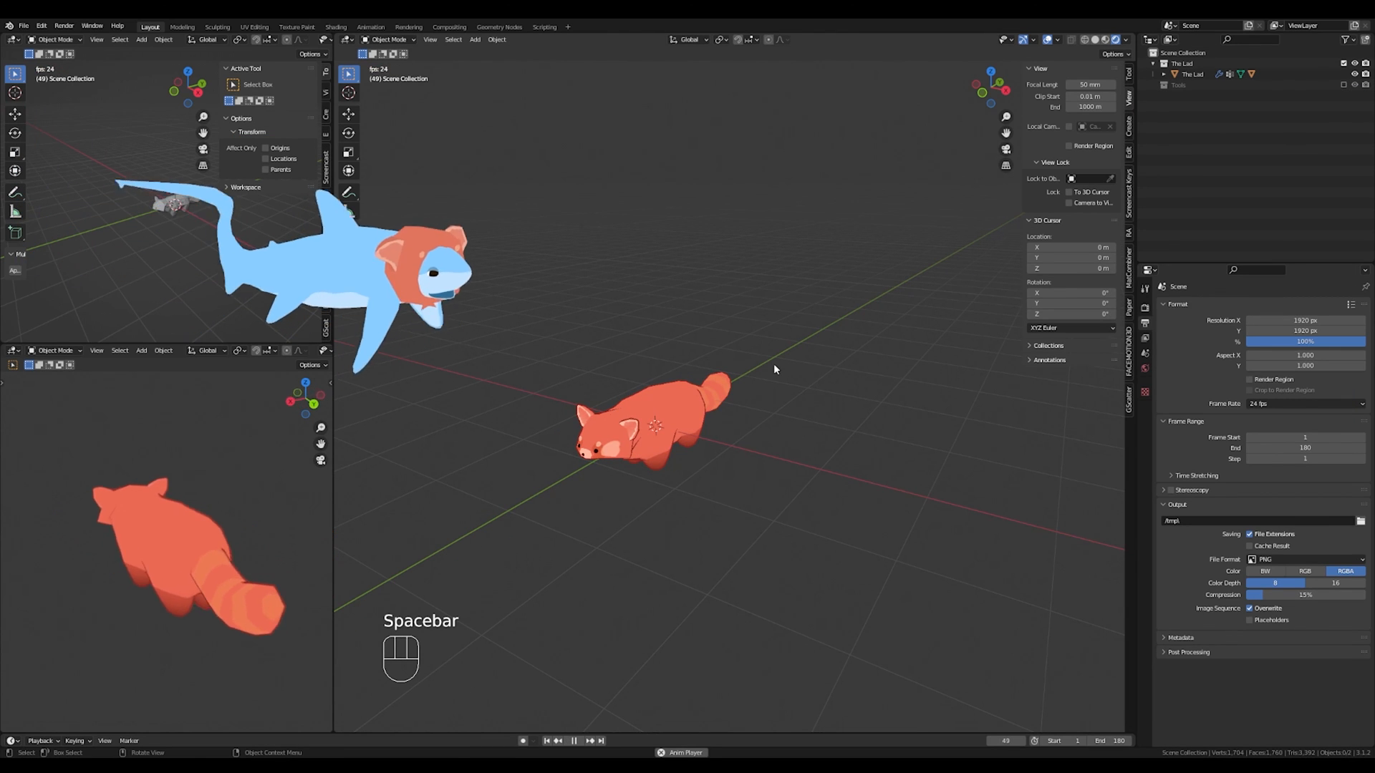
key(space)
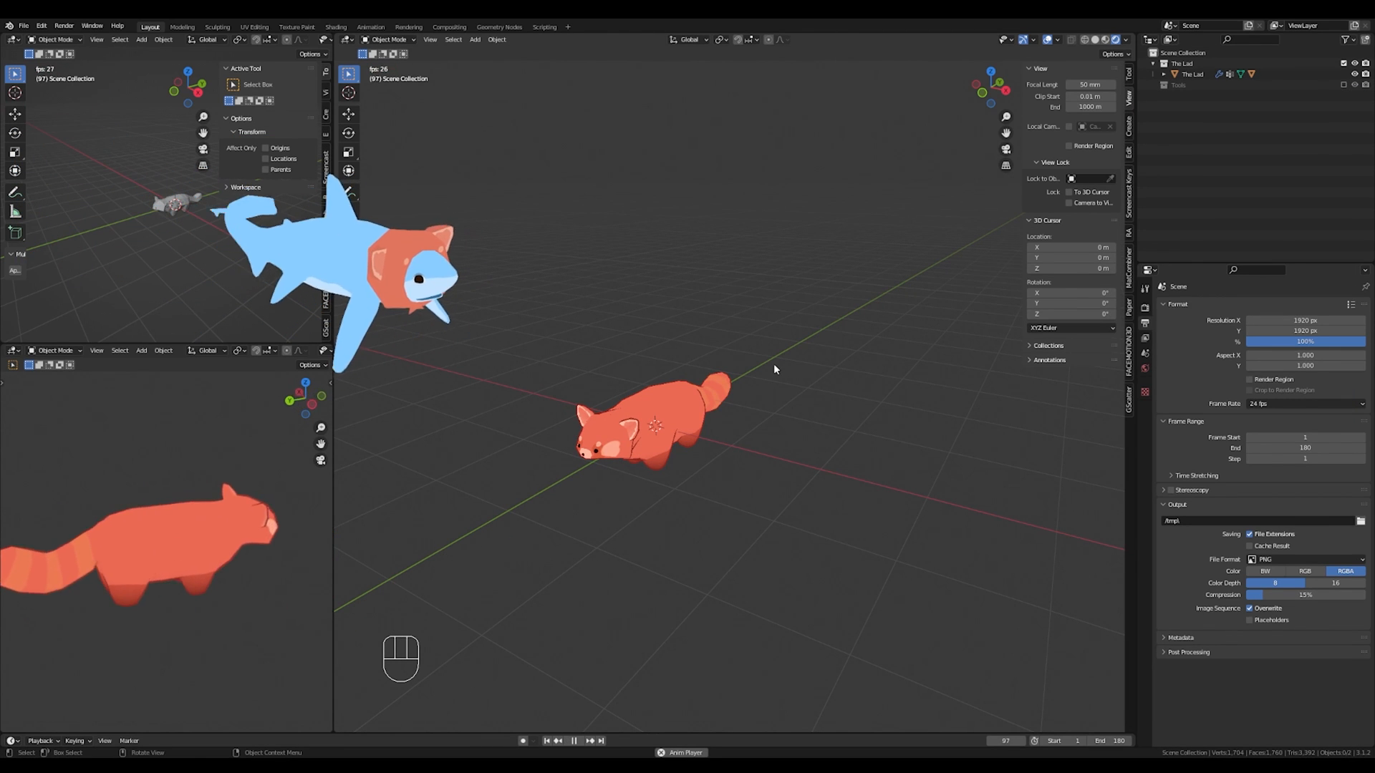